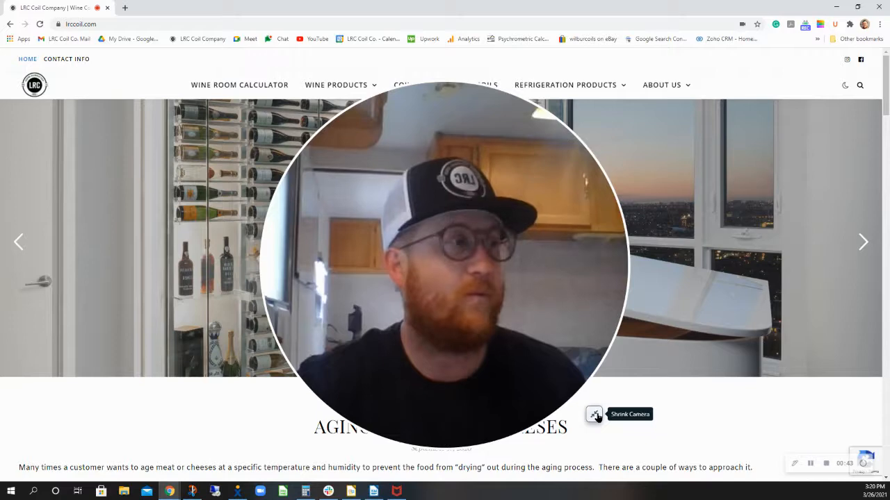
# Go to the Wine Room Calculator from the LRC Coil home page navigation
pyautogui.click(594, 414)
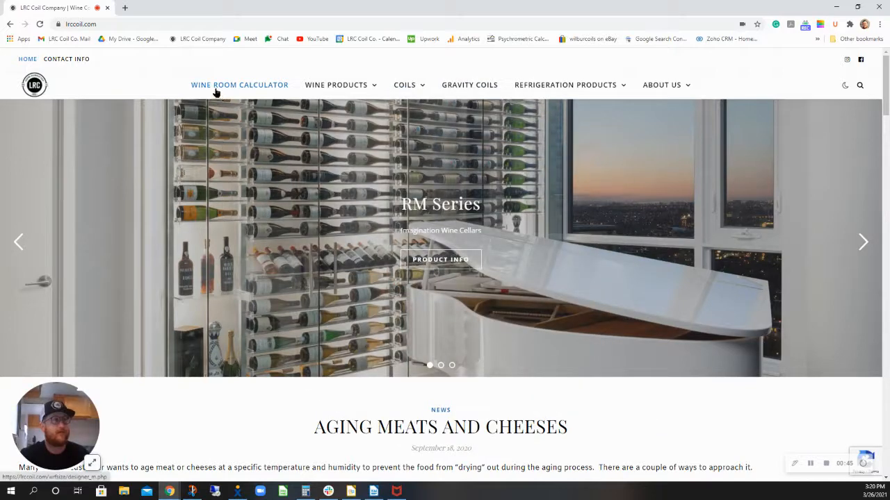
pyautogui.click(239, 85)
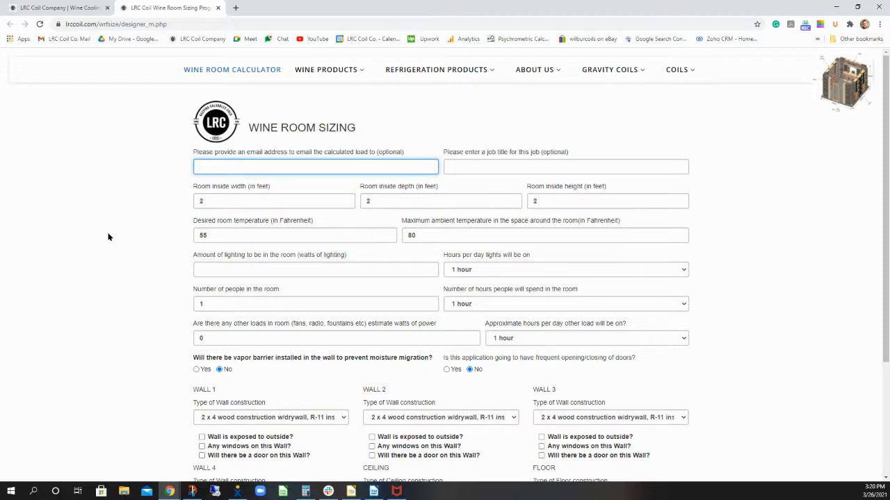
# Fill the email field with the autofill-suggested address for the results
pyautogui.click(314, 167)
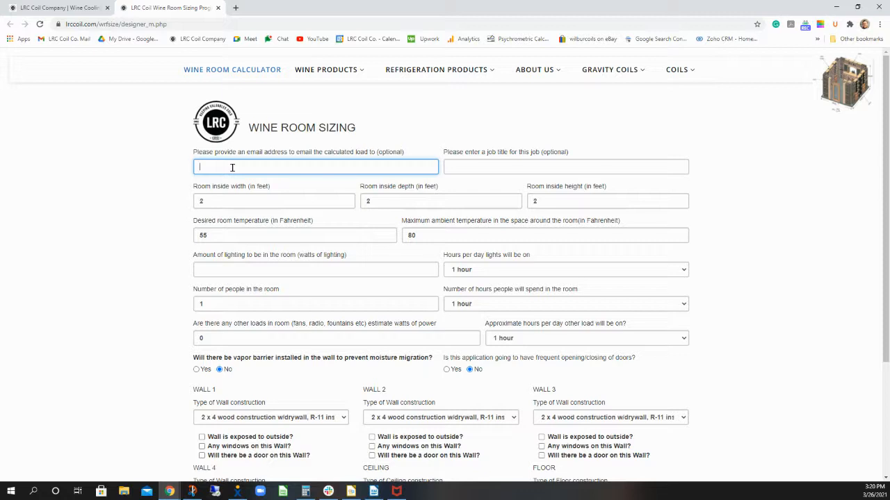
pyautogui.write('j')
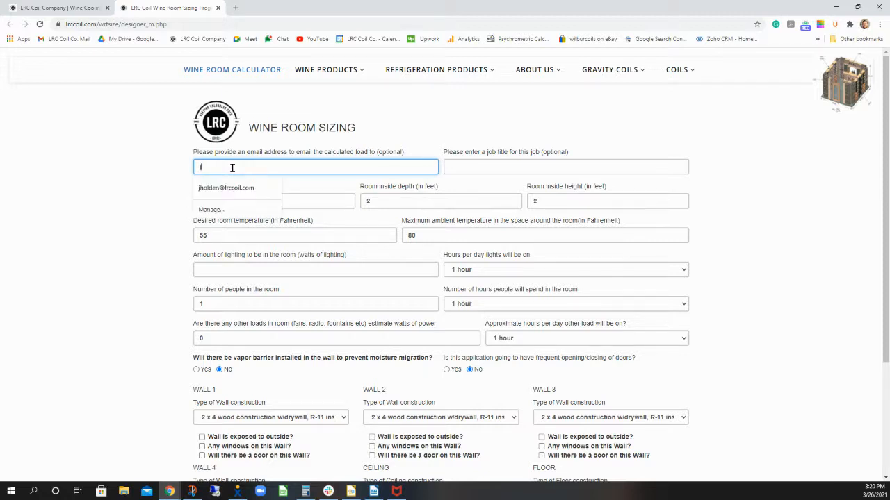
pyautogui.click(226, 188)
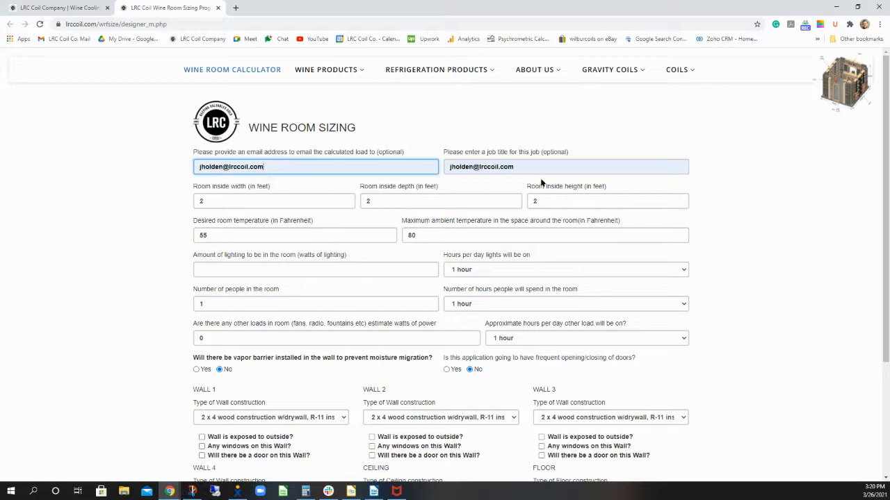
# Replace the autofilled job title with 'Holden'
pyautogui.click(567, 167)
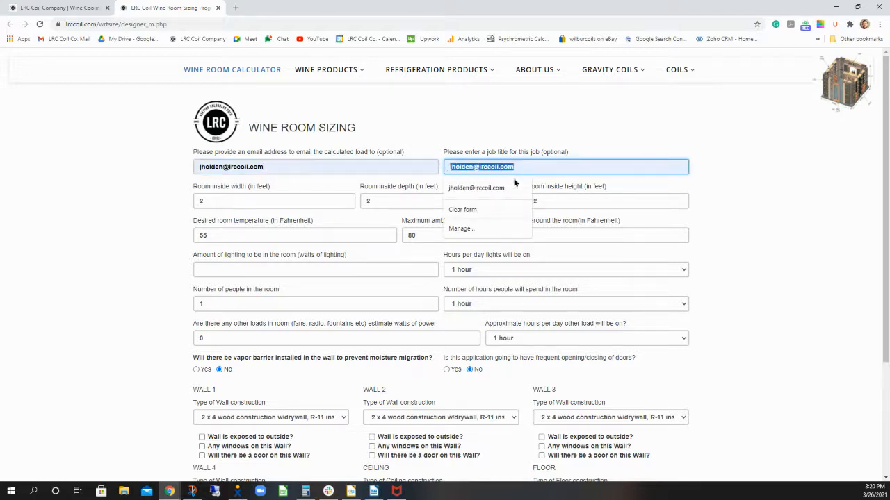
pyautogui.write('Ho')
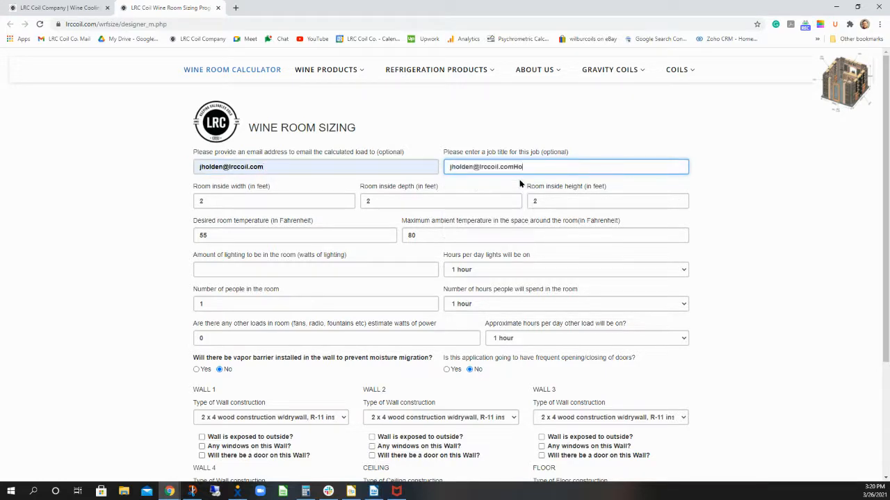
pyautogui.write('jh')
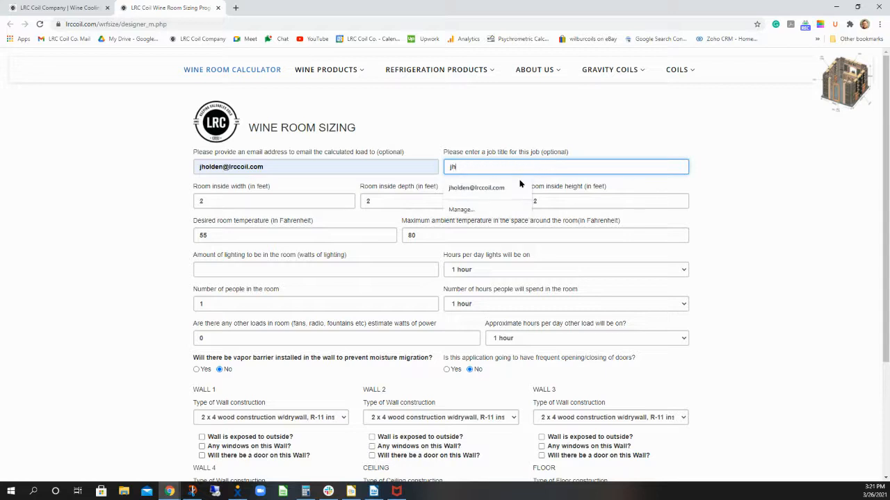
pyautogui.write('Holden Wine Wa')
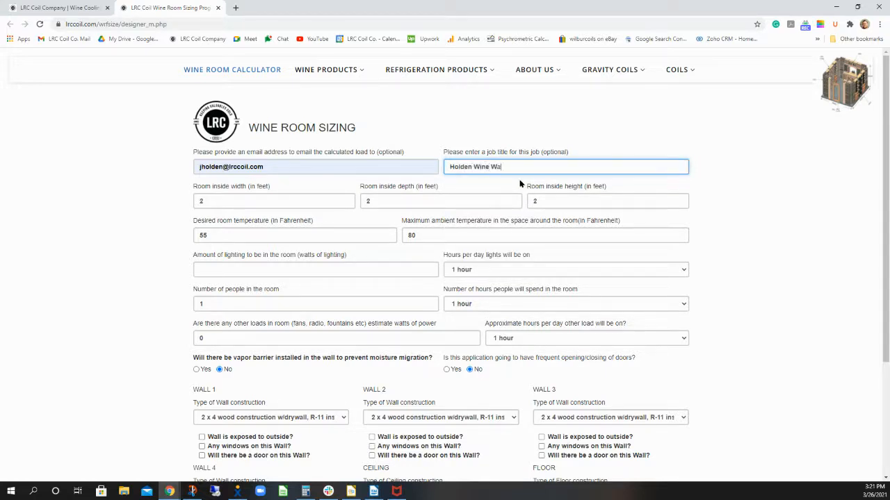
pyautogui.click(272, 200)
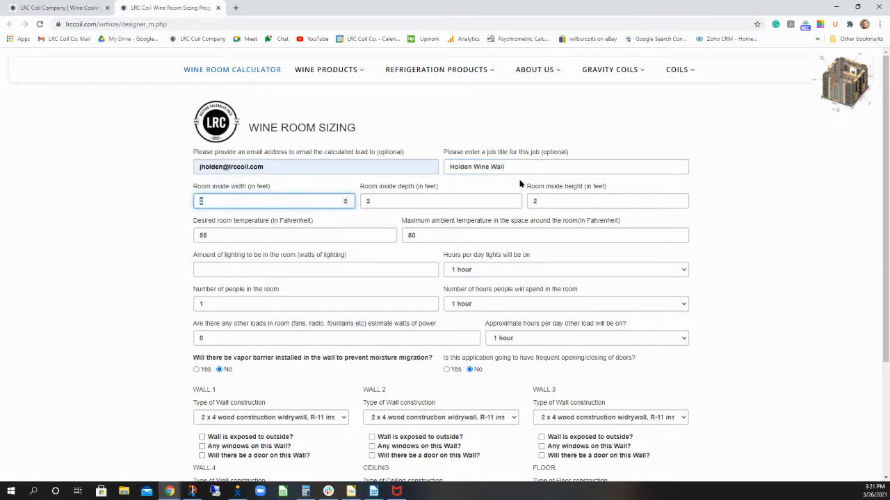
pyautogui.moveTo(448, 190)
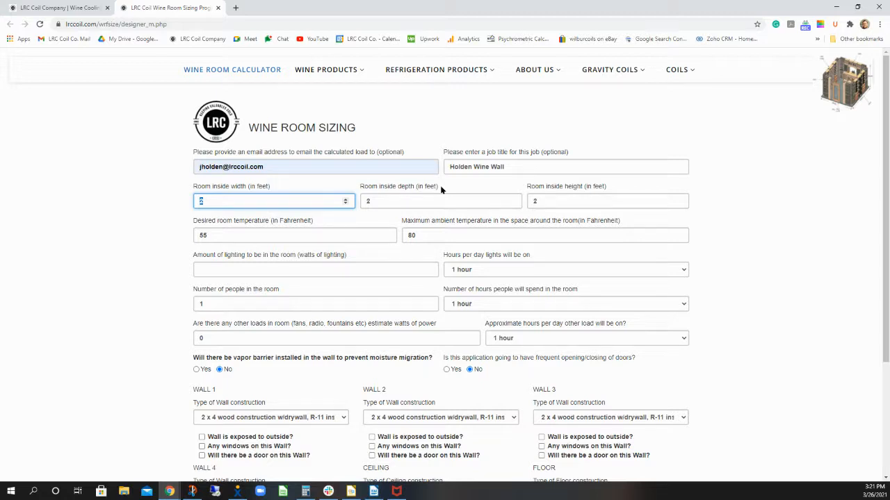
pyautogui.moveTo(465, 183)
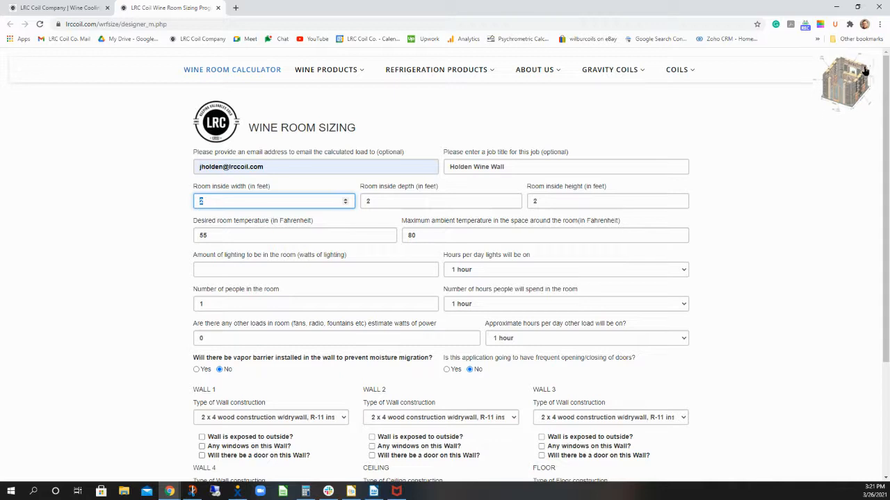
pyautogui.click(847, 79)
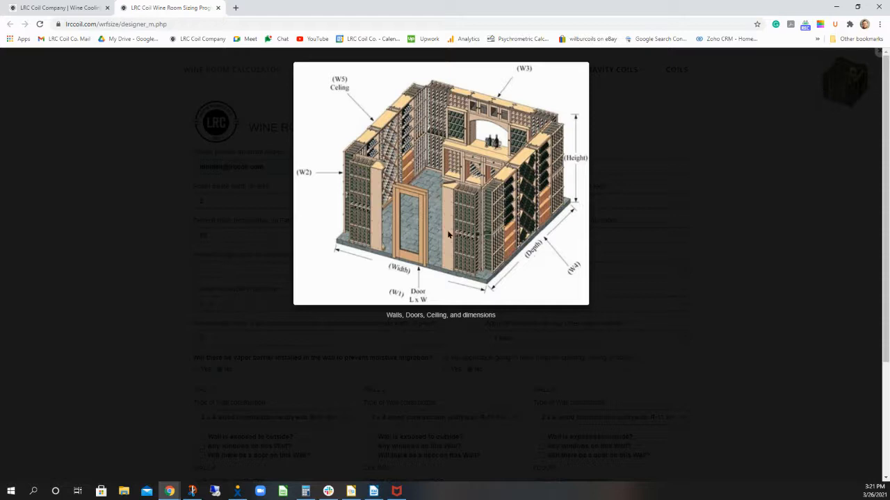
pyautogui.moveTo(448, 234)
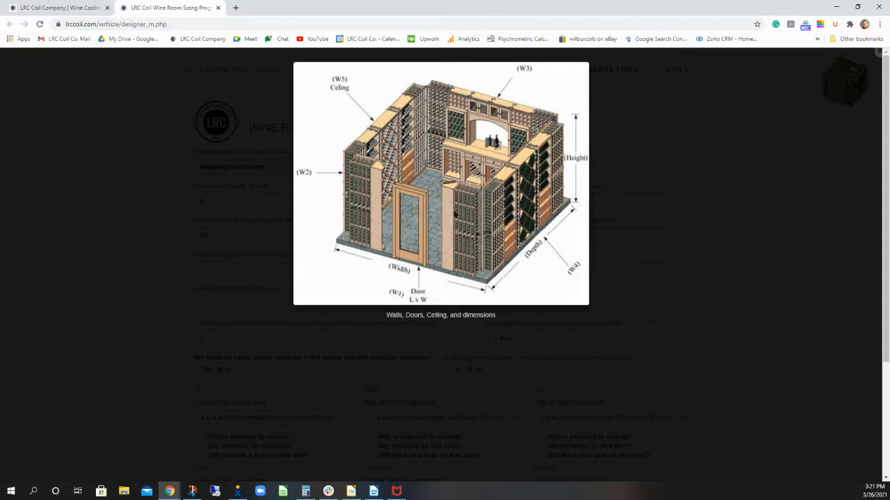
pyautogui.moveTo(410, 267)
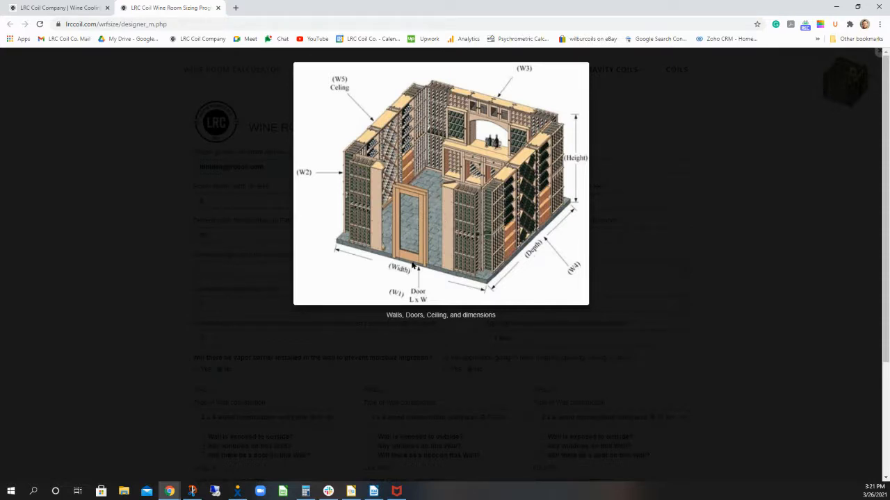
pyautogui.moveTo(427, 278)
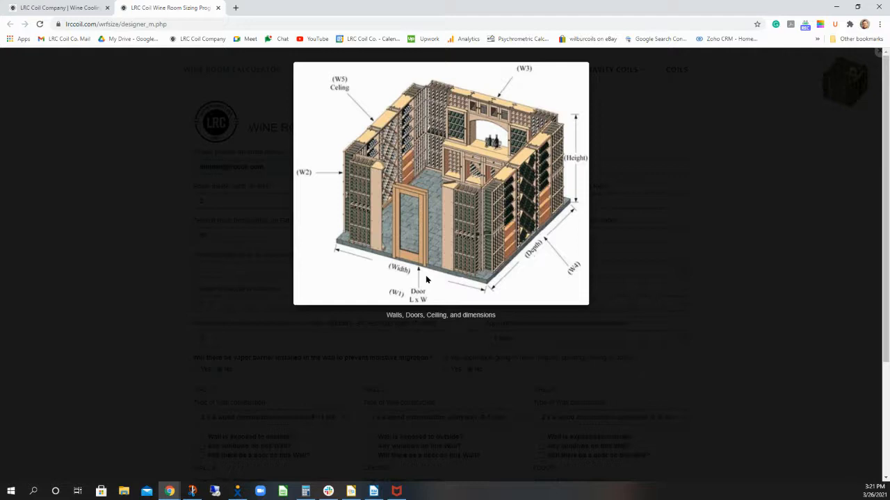
pyautogui.moveTo(425, 284)
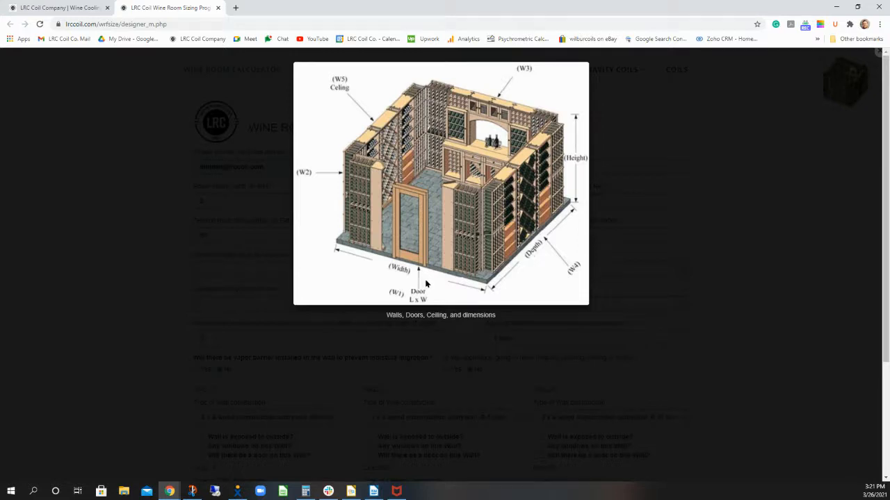
pyautogui.moveTo(549, 228)
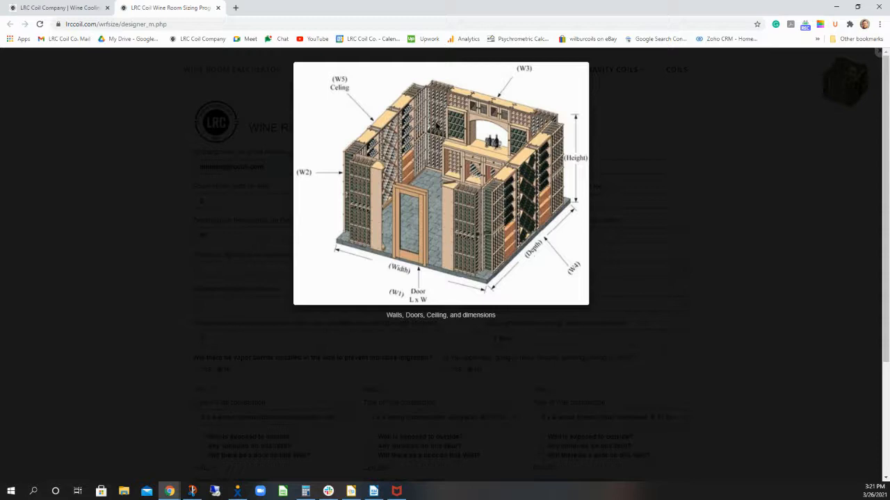
pyautogui.moveTo(406, 224)
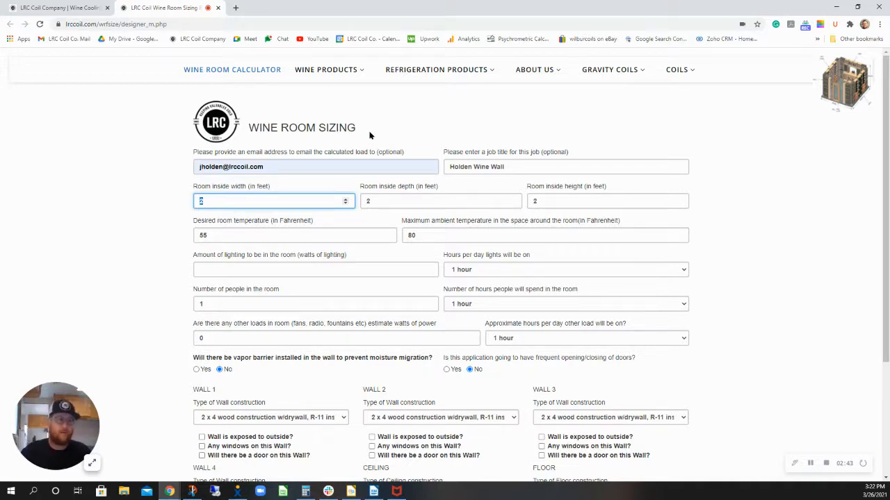
pyautogui.moveTo(374, 134)
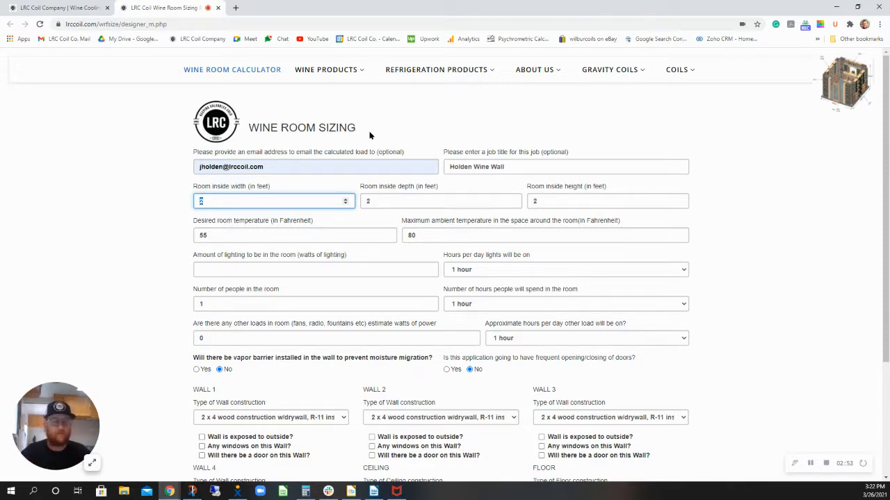
# Enter a room inside width of 10 feet and inside height of 9 feet
pyautogui.write('10')
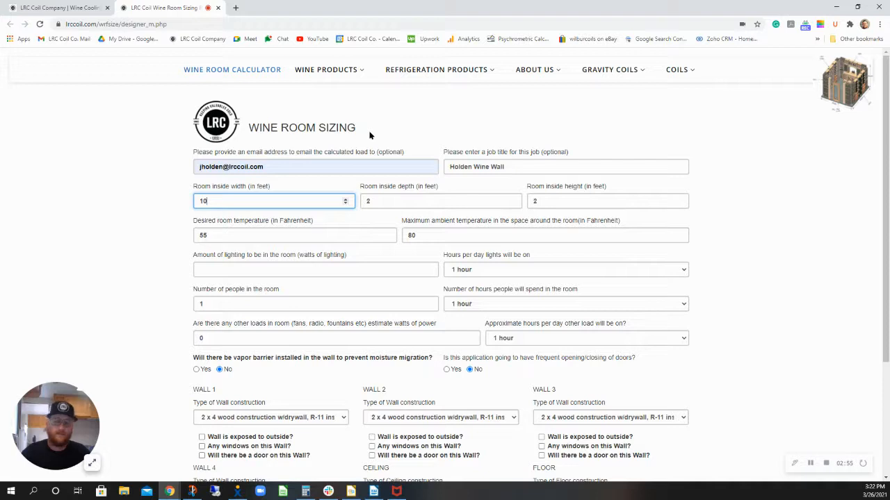
pyautogui.click(442, 200)
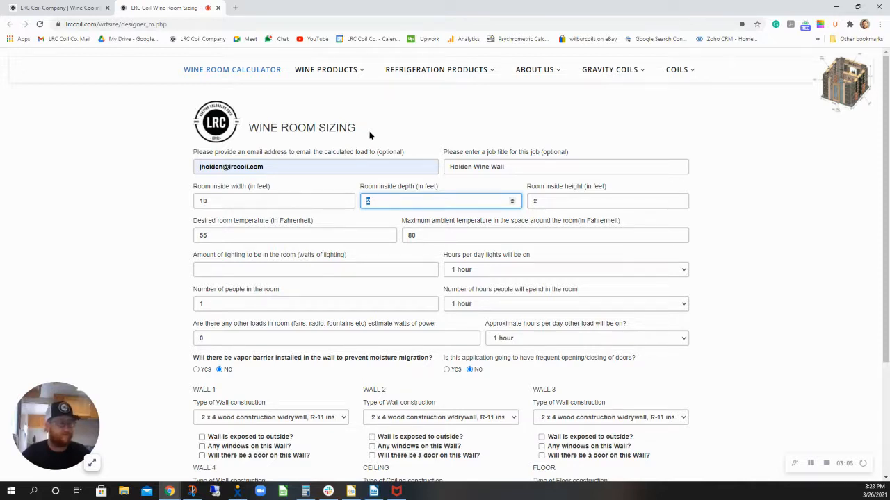
pyautogui.click(606, 200)
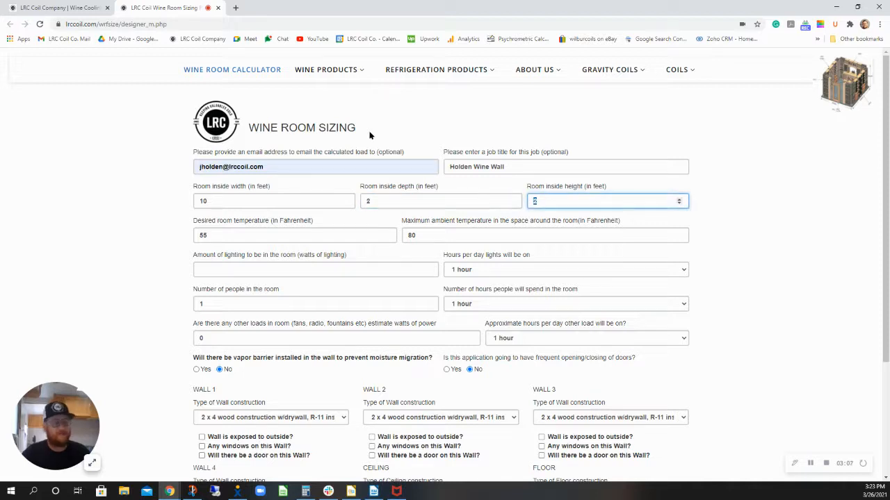
pyautogui.write('9')
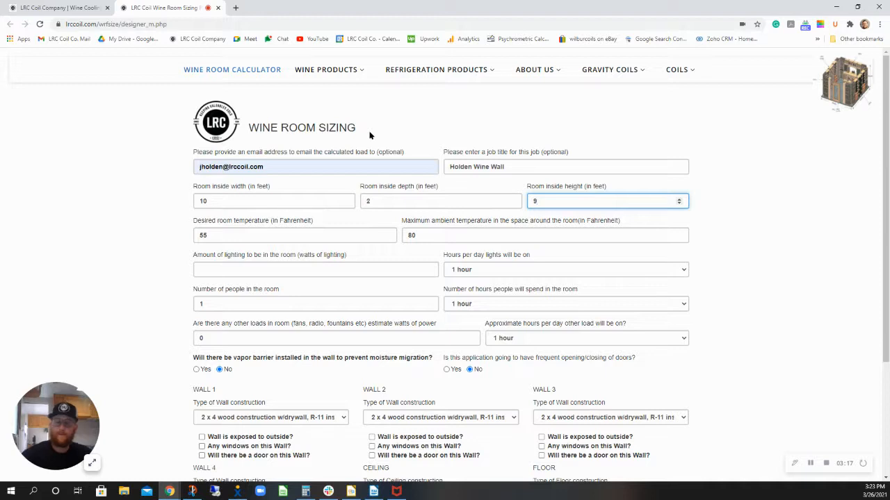
pyautogui.click(294, 235)
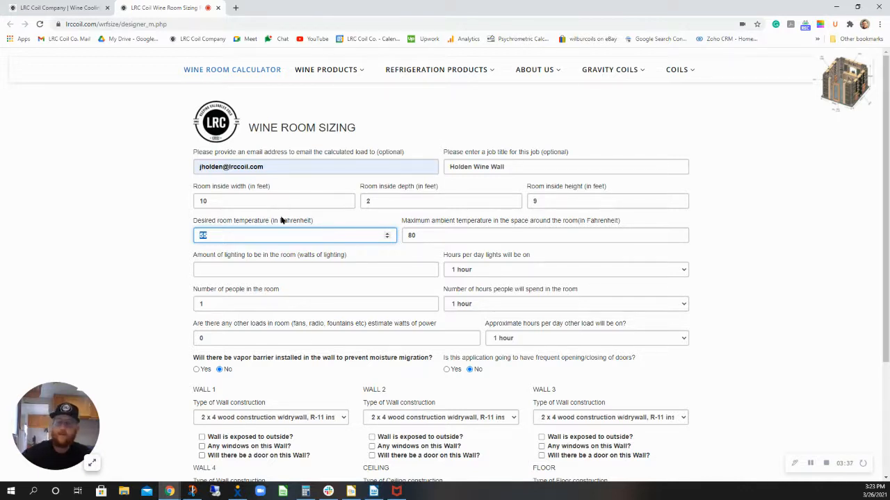
# Enter 80°F as the maximum ambient temperature around the wine room
pyautogui.click(545, 235)
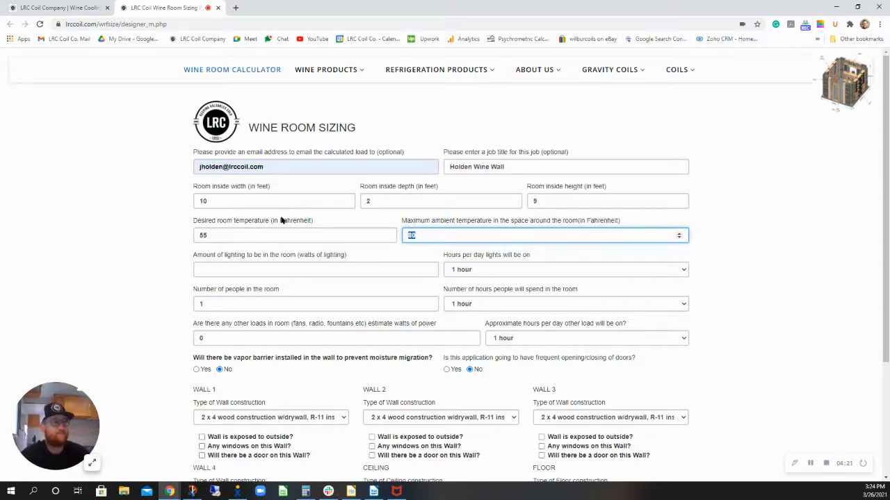
pyautogui.click(314, 270)
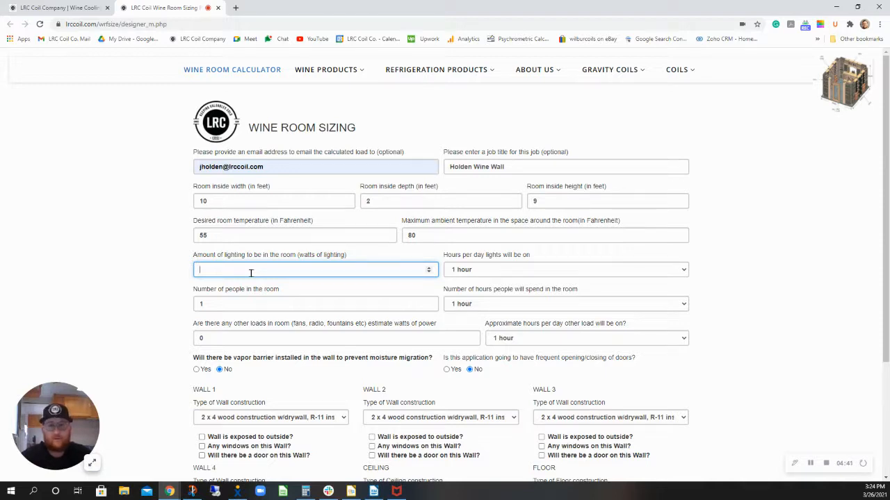
# Enter 120 watts of lighting running 8 hours a day
pyautogui.write('1')
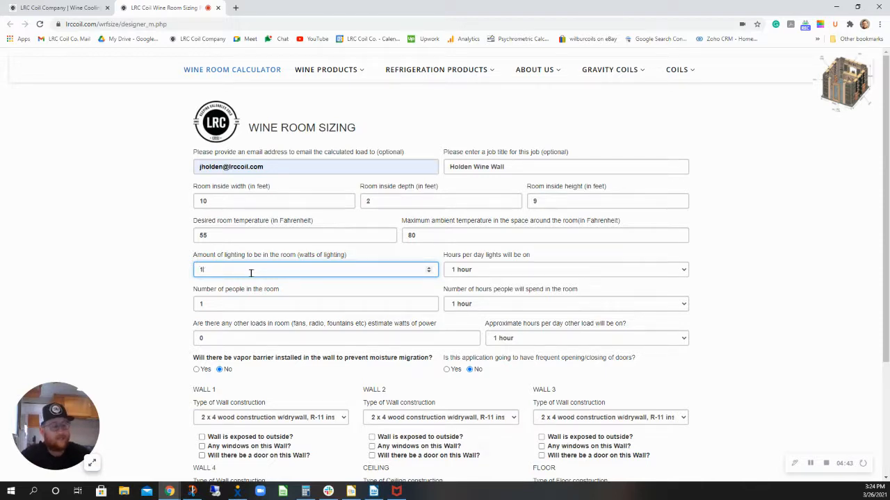
pyautogui.write('120')
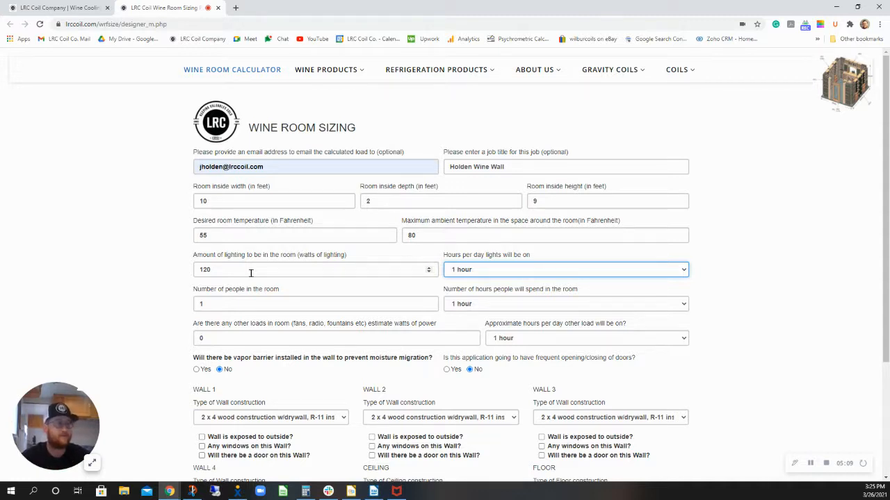
pyautogui.click(565, 270)
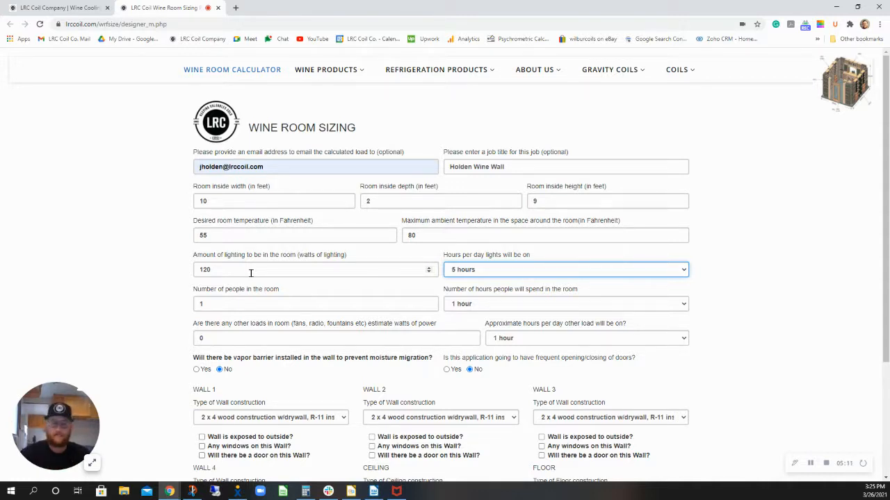
pyautogui.click(314, 303)
pyautogui.write('0')
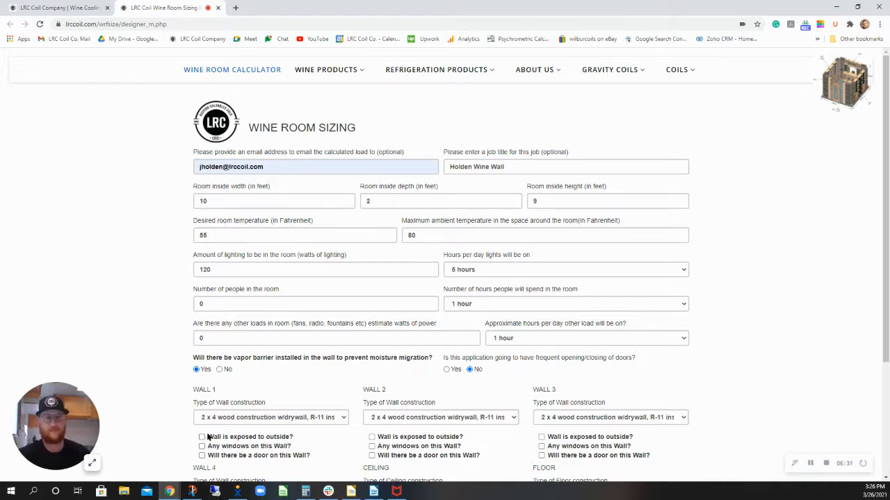
# Set Wall 1's construction type to single pane glass
pyautogui.scroll(-3)
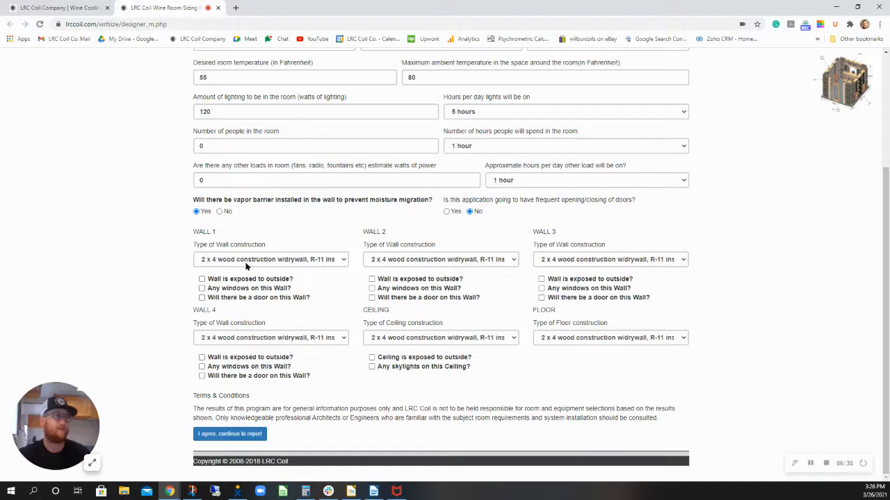
pyautogui.click(270, 260)
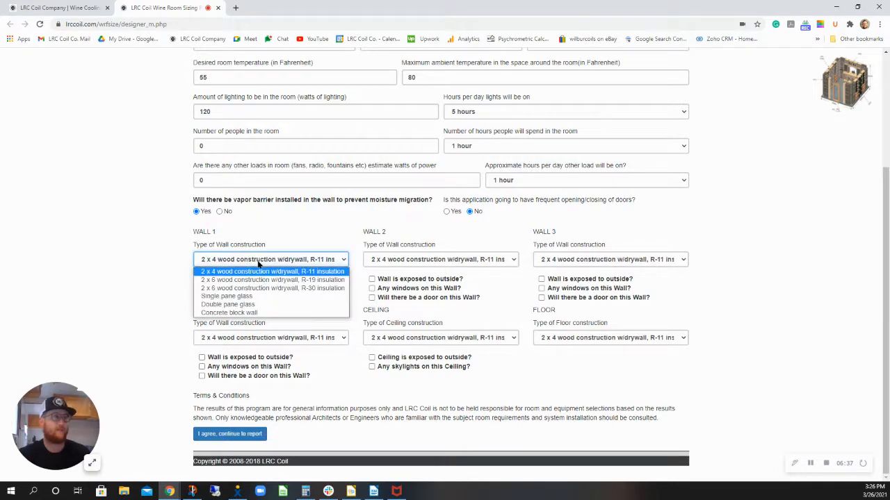
pyautogui.moveTo(325, 276)
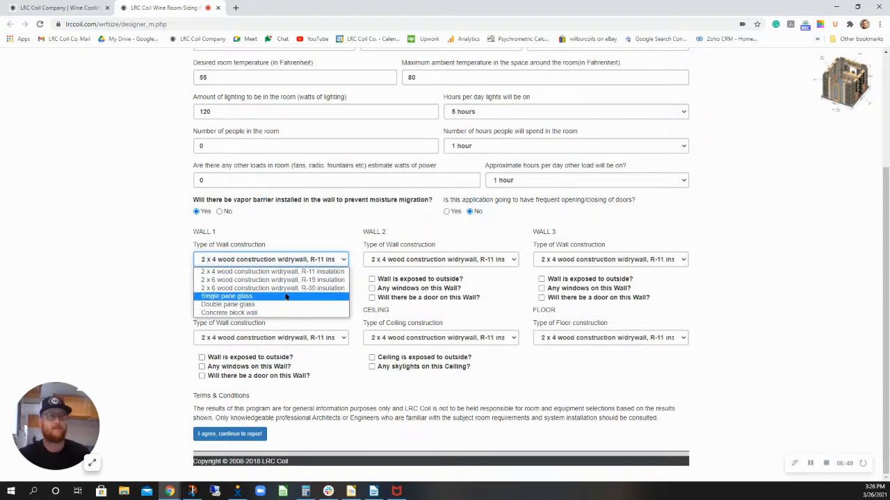
pyautogui.moveTo(289, 313)
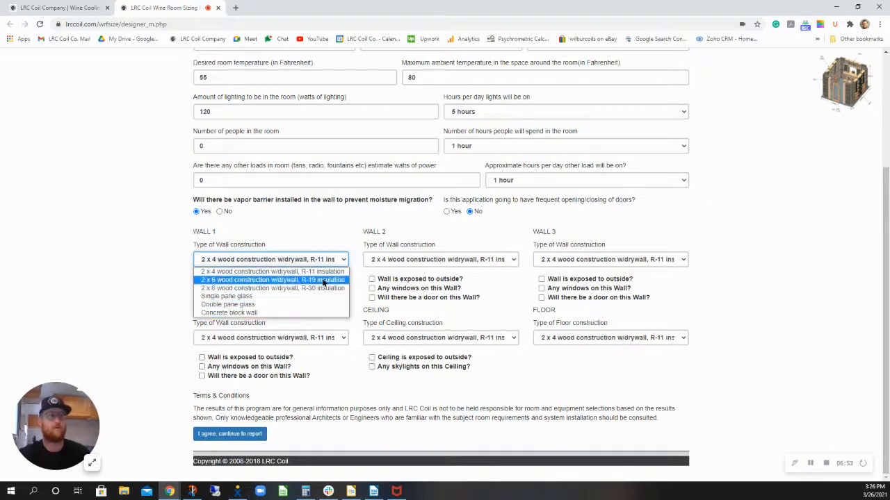
pyautogui.moveTo(271, 271)
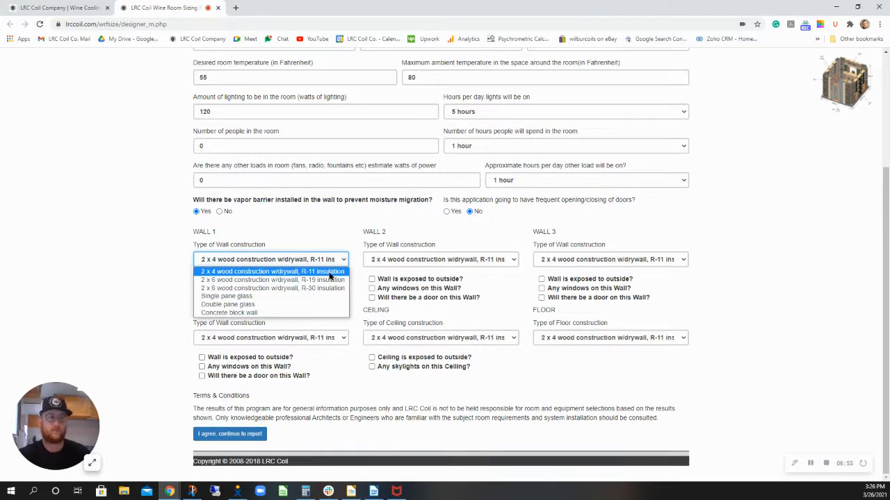
pyautogui.moveTo(271, 279)
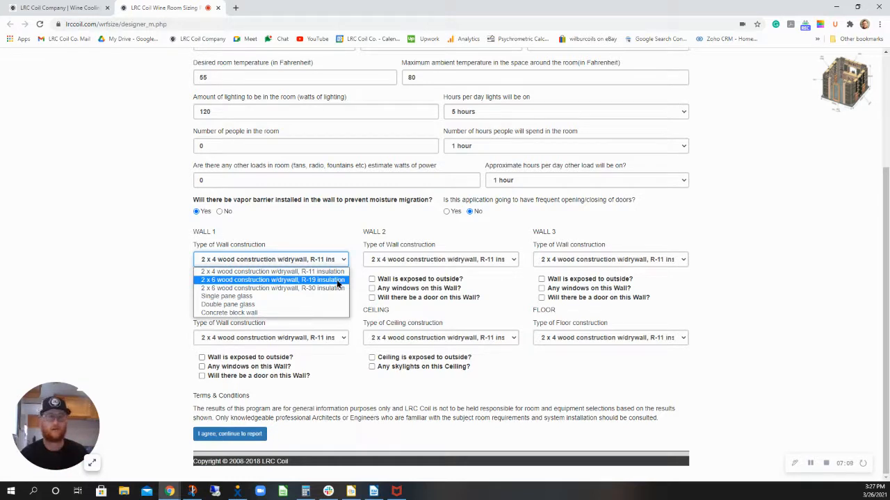
pyautogui.moveTo(271, 287)
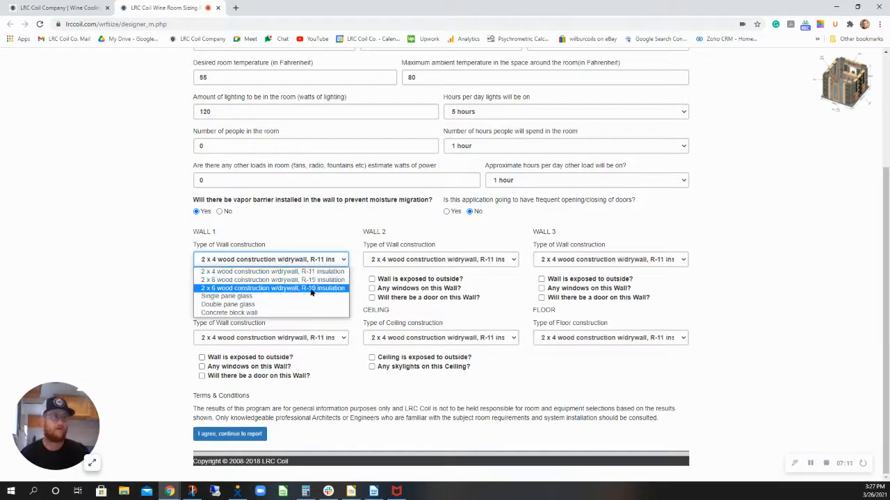
pyautogui.click(228, 296)
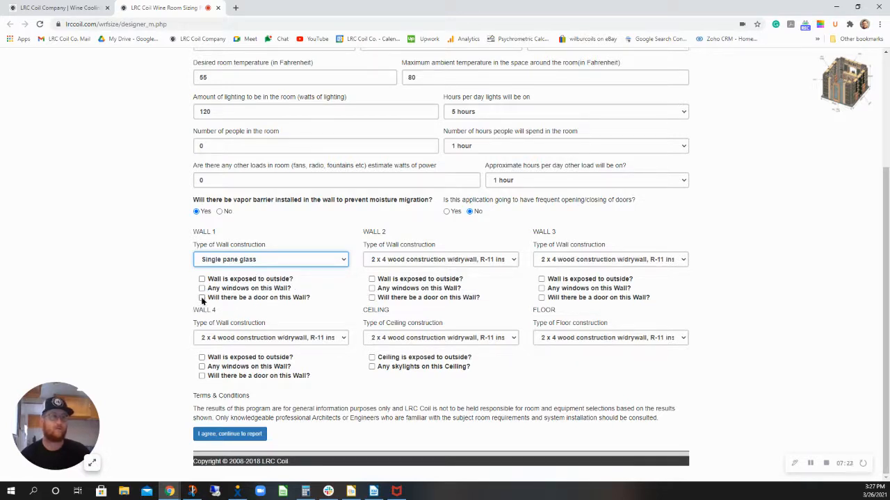
# Give Wall 1 a 36 by 78 inch door of glass construction
pyautogui.click(201, 297)
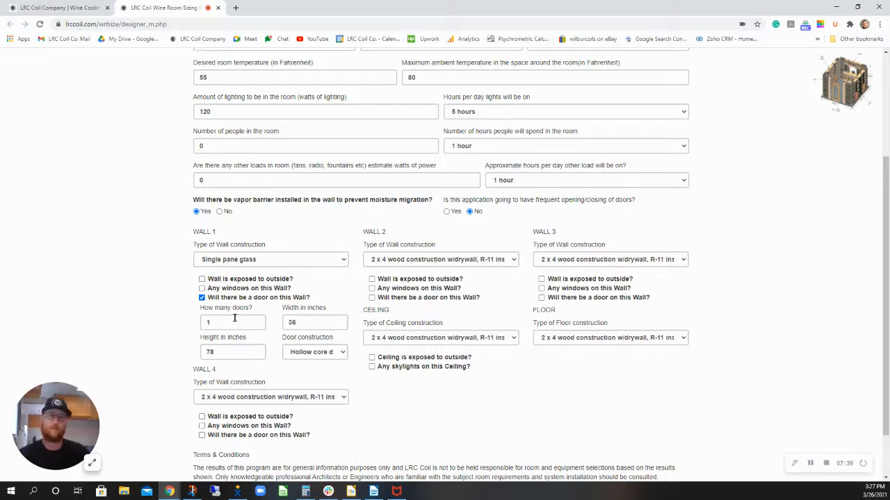
pyautogui.moveTo(350, 367)
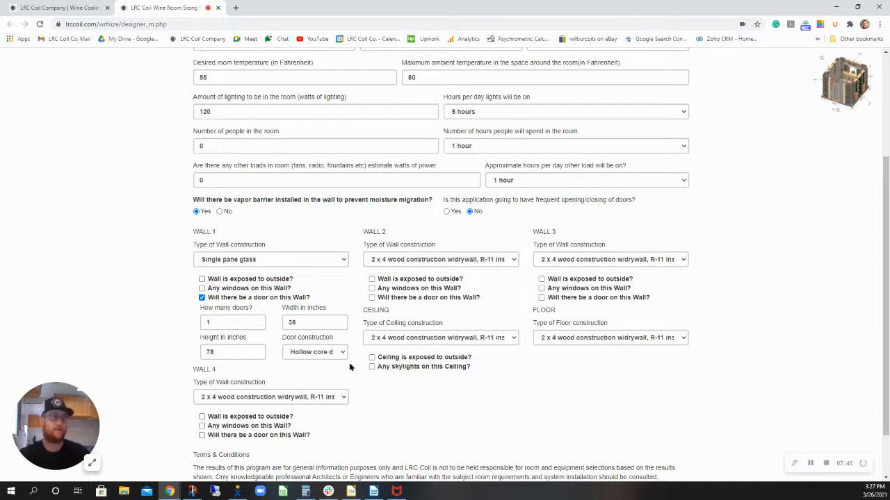
pyautogui.click(314, 351)
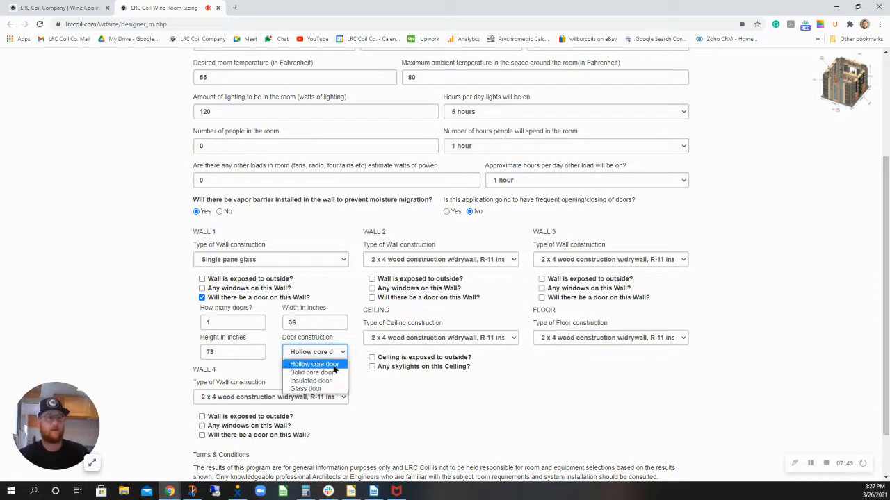
pyautogui.moveTo(311, 380)
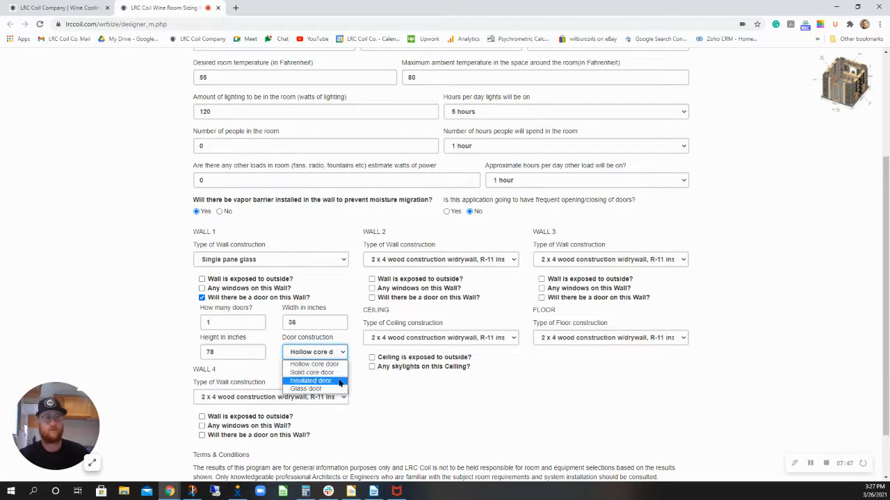
pyautogui.moveTo(306, 389)
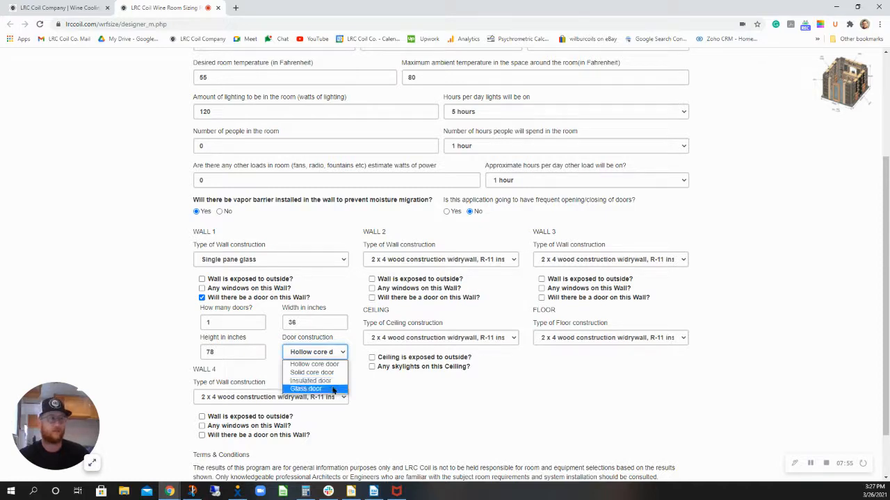
pyautogui.click(306, 390)
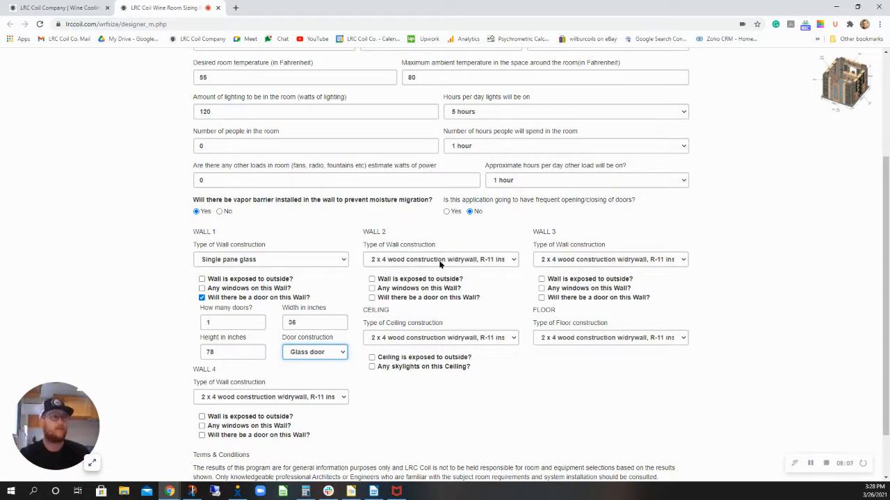
# Set Walls 2 and 3 to 2x6 wood construction with R-19 insulation
pyautogui.click(442, 260)
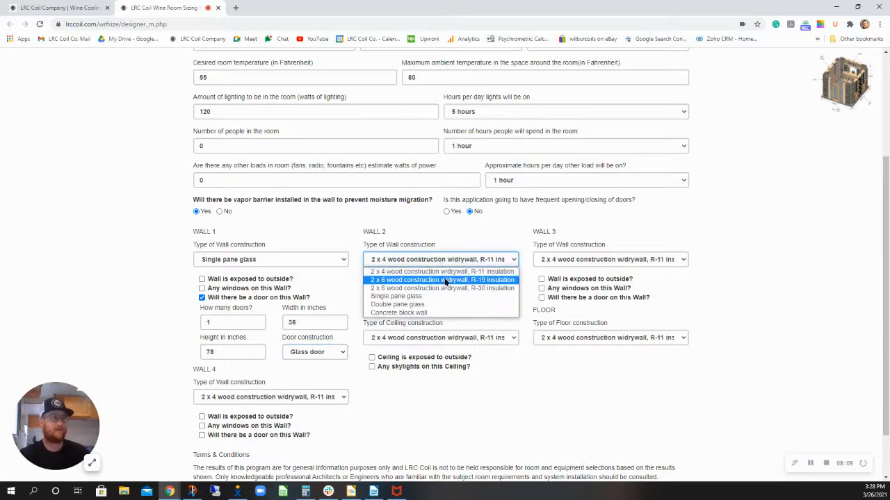
pyautogui.click(442, 279)
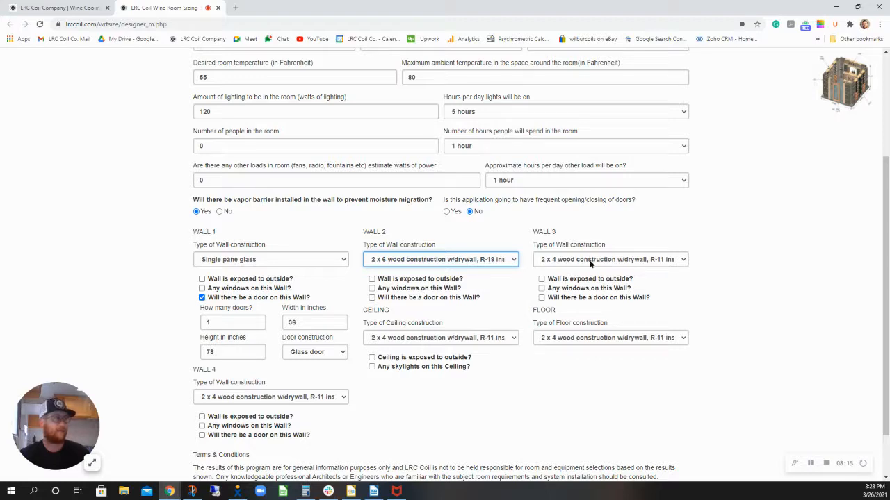
pyautogui.click(609, 260)
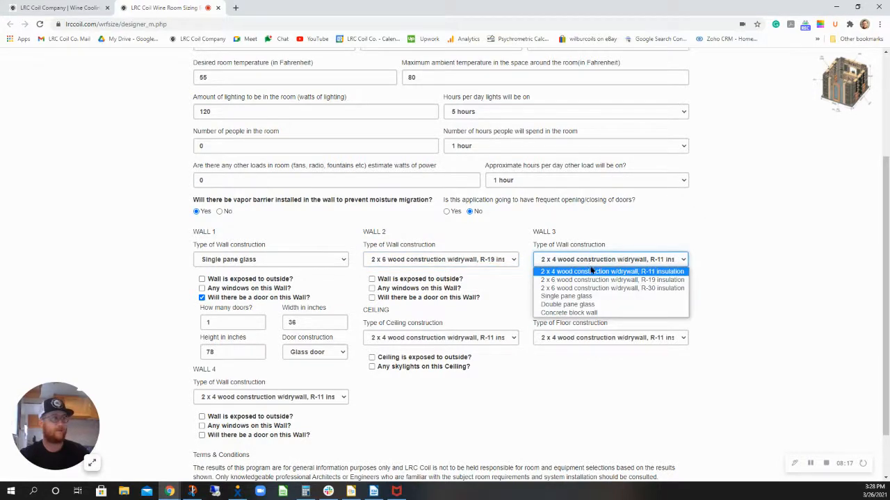
pyautogui.click(612, 279)
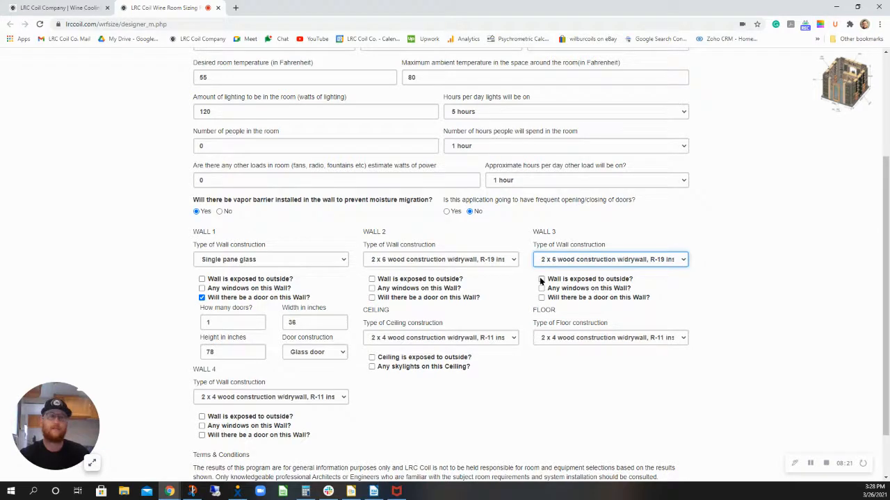
pyautogui.moveTo(542, 278)
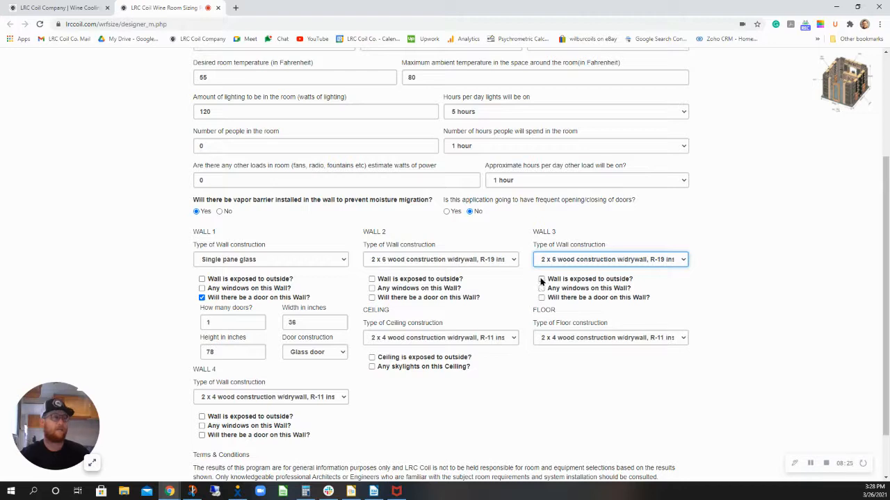
# Mark Wall 3 as exposed outside at 110°F maximum and receiving direct sunlight
pyautogui.click(542, 278)
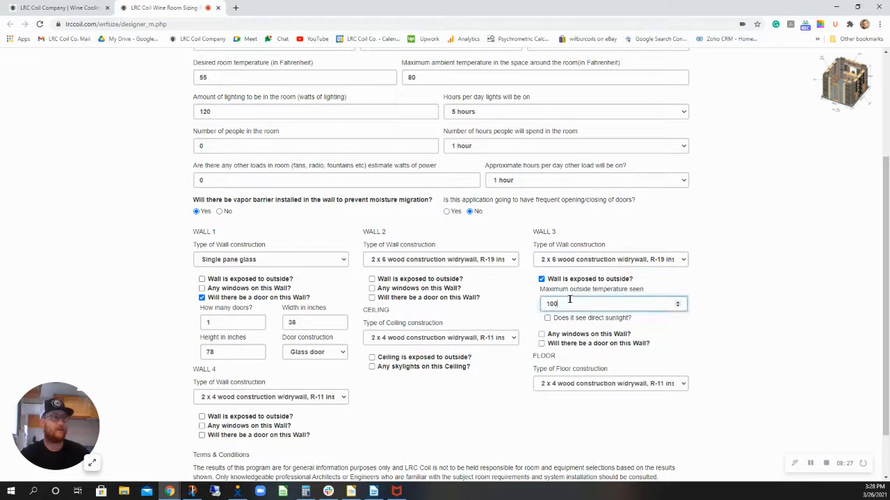
pyautogui.write('110')
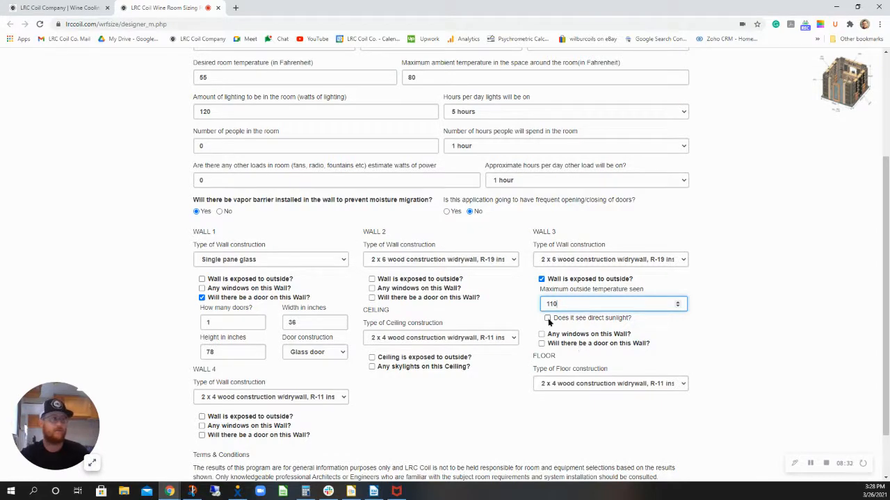
pyautogui.click(548, 317)
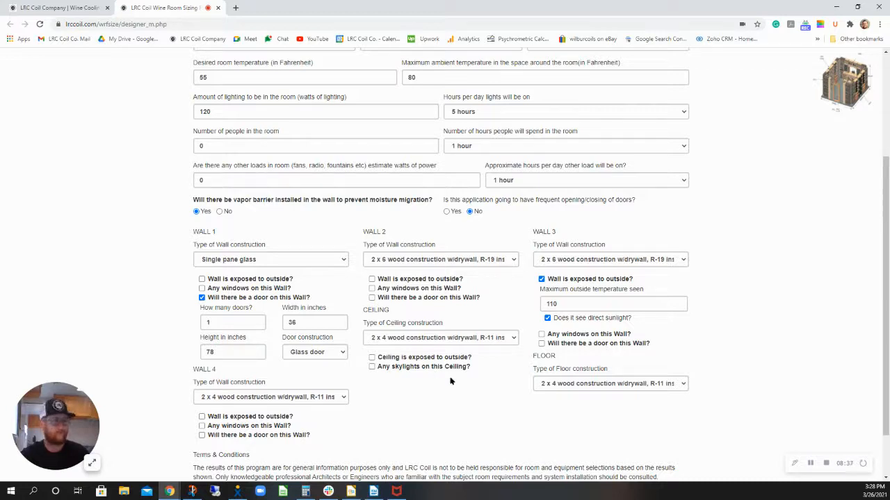
pyautogui.scroll(-3)
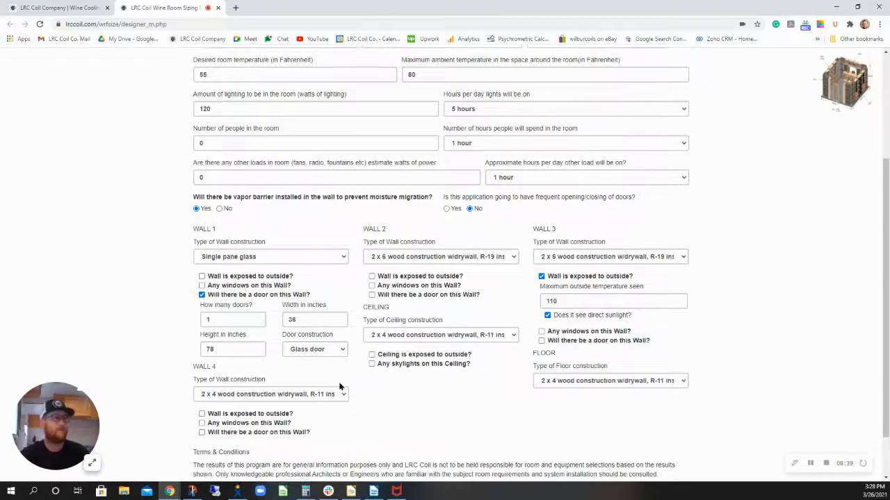
# Set Wall 4 to R-19 wood construction with no windows
pyautogui.click(270, 338)
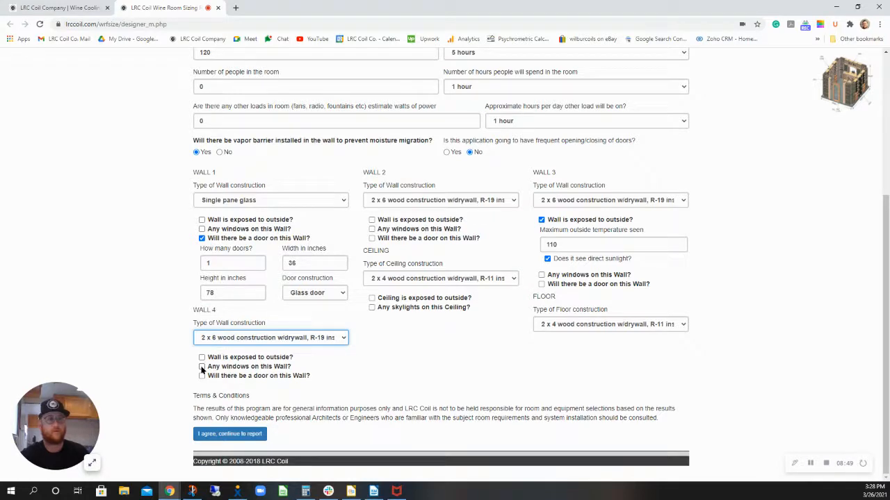
pyautogui.click(202, 367)
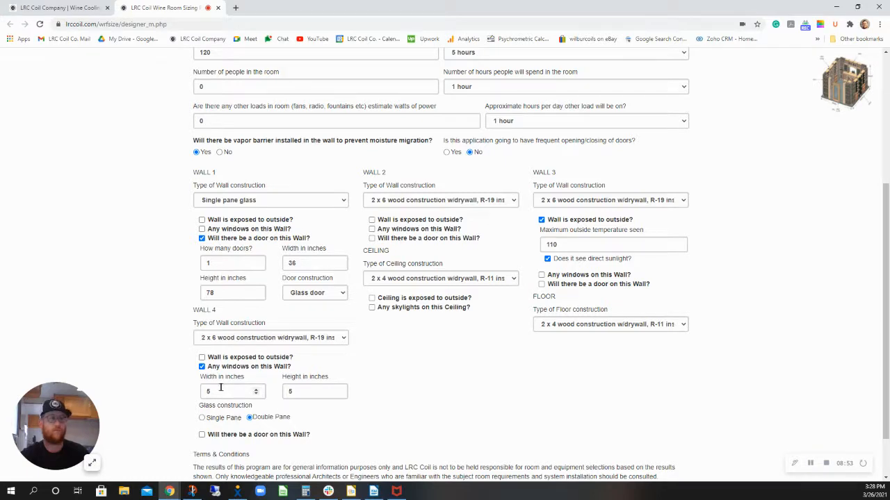
pyautogui.click(202, 367)
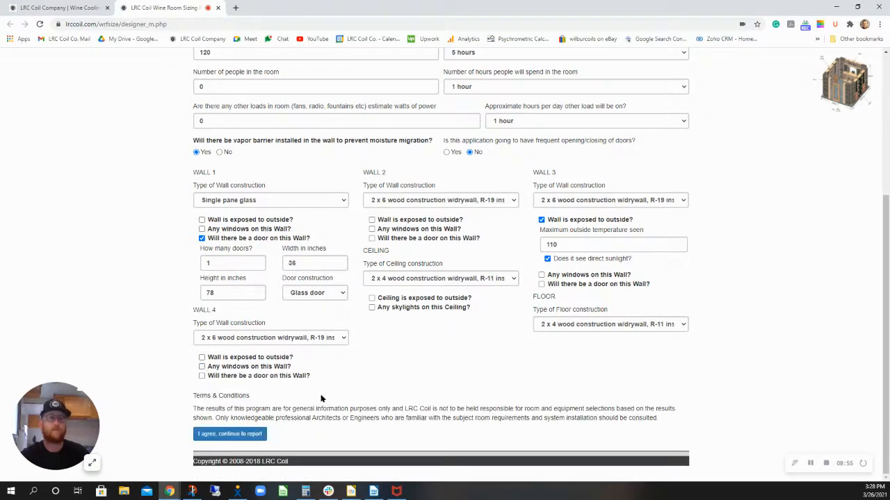
pyautogui.moveTo(281, 370)
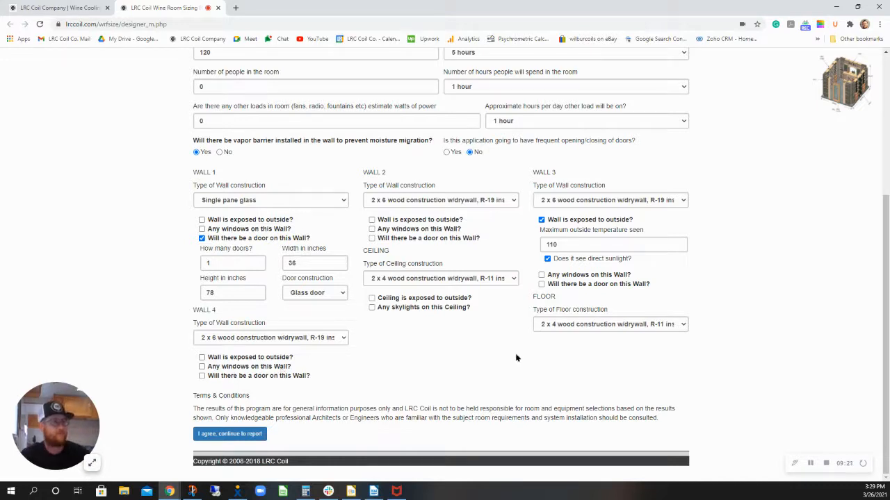
# Set the ceiling to 2x6 R-30 wood, exposed outside at 140°F maximum
pyautogui.click(441, 278)
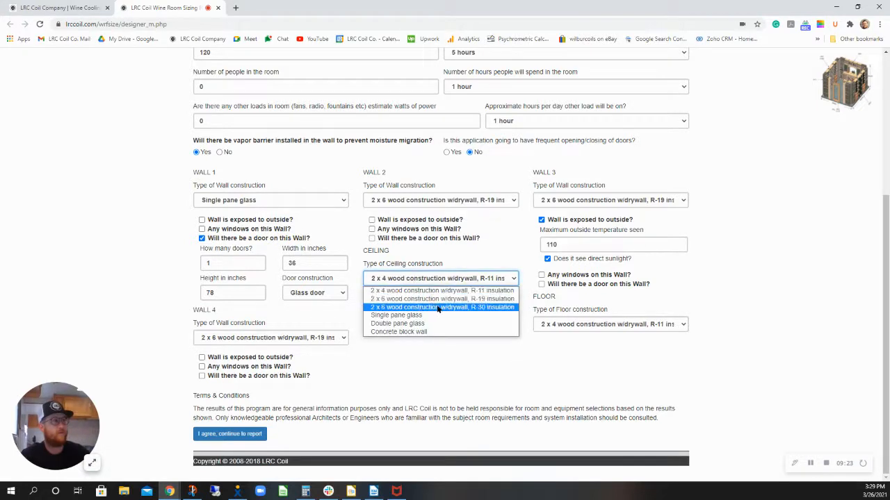
pyautogui.click(442, 307)
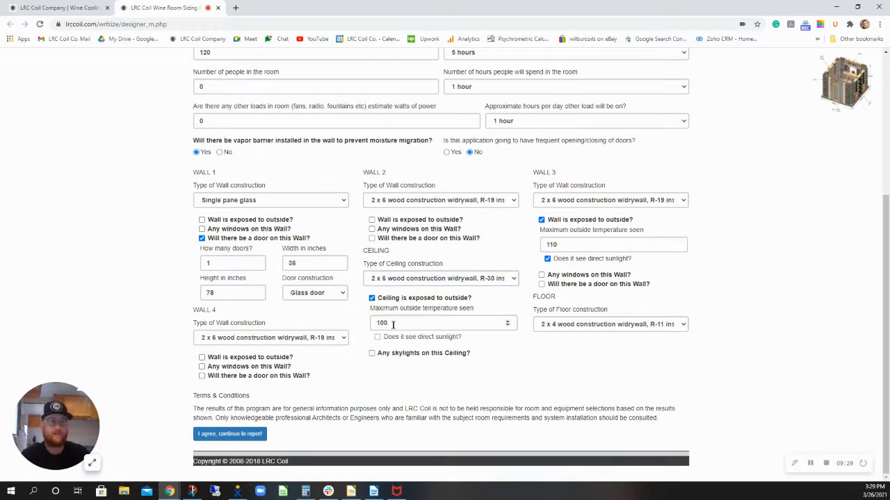
pyautogui.click(442, 322)
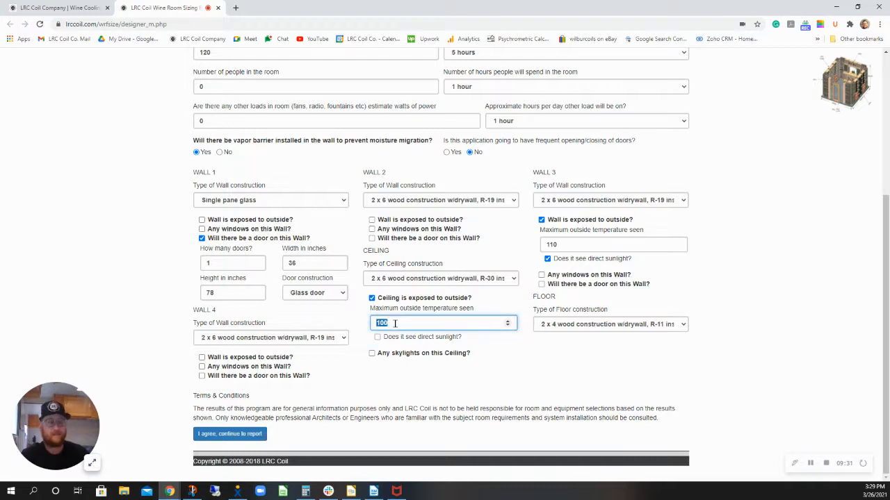
pyautogui.write('140')
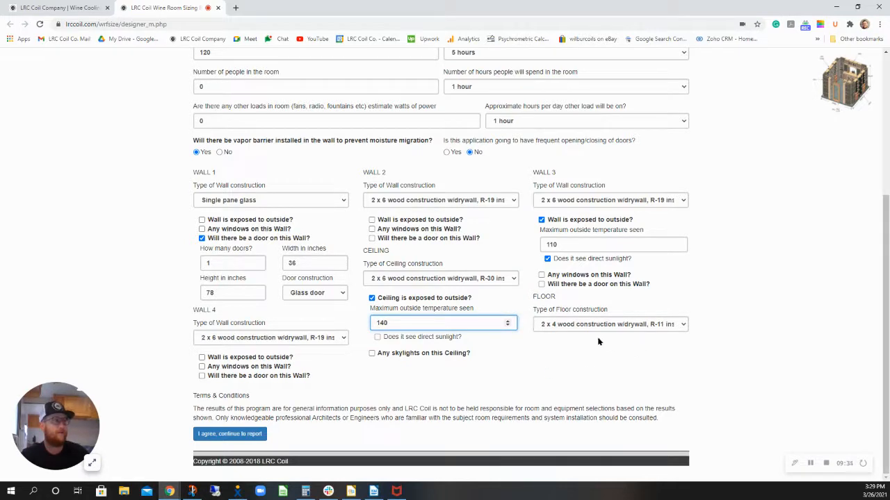
# Set the floor to concrete block wall and agree to generate the report
pyautogui.click(610, 324)
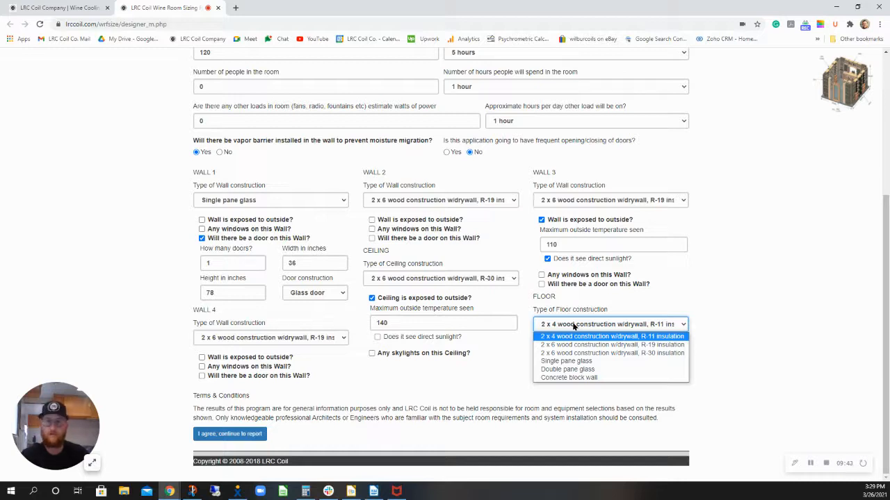
pyautogui.moveTo(590, 378)
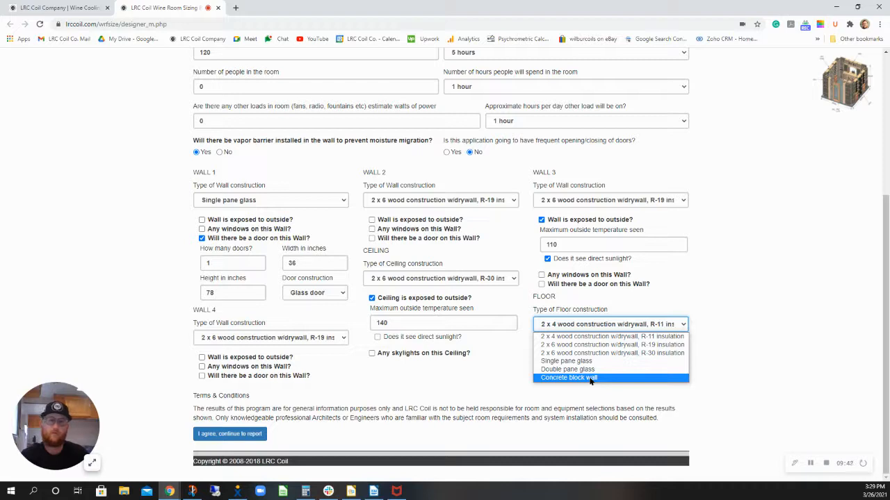
pyautogui.click(568, 378)
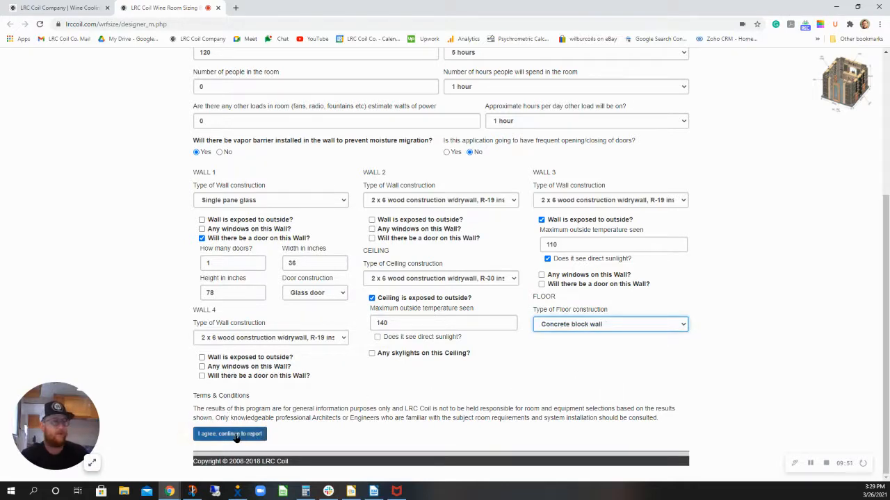
pyautogui.click(229, 434)
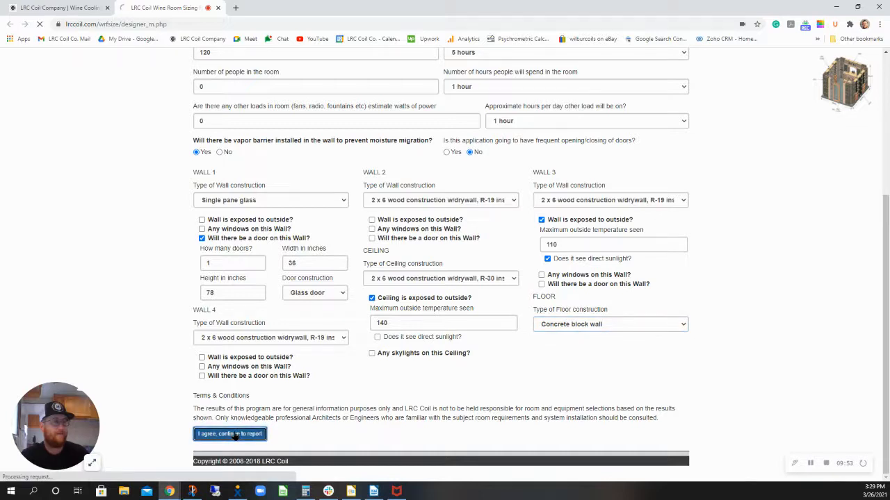
# Submit the form and select the 6569 BTU/hour refrigeration system size on the results report
pyautogui.click(229, 433)
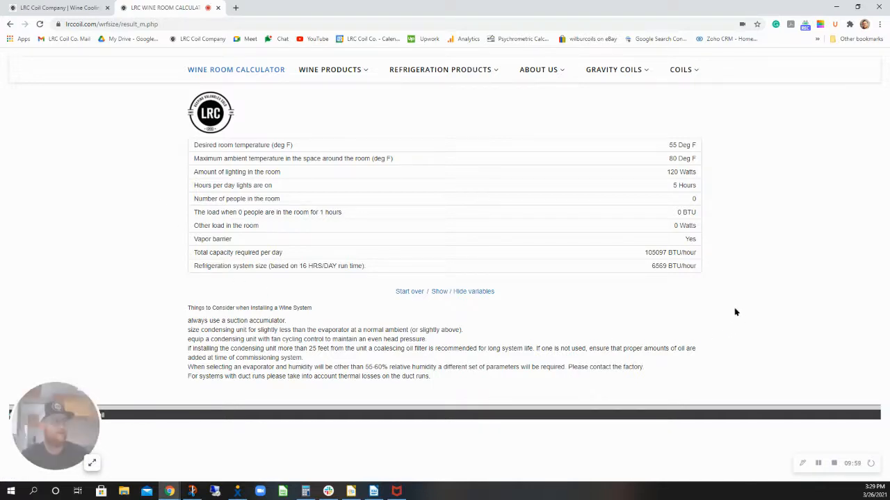
pyautogui.moveTo(675, 203)
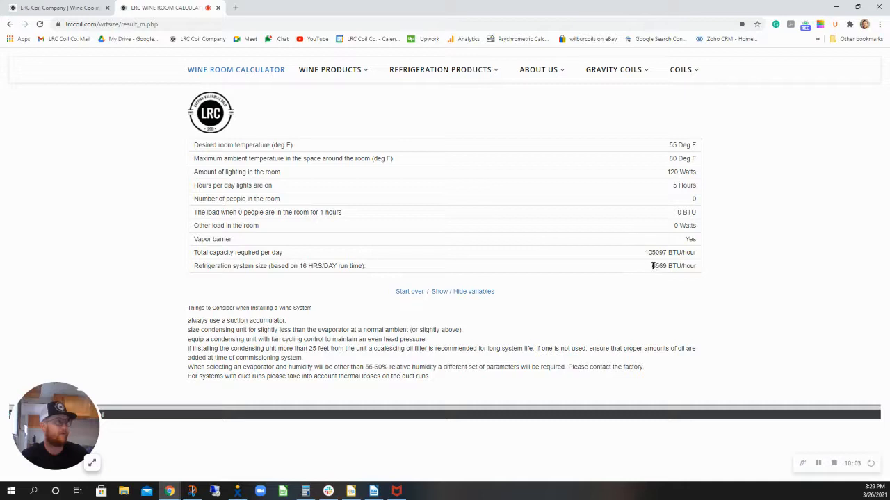
pyautogui.doubleClick(672, 265)
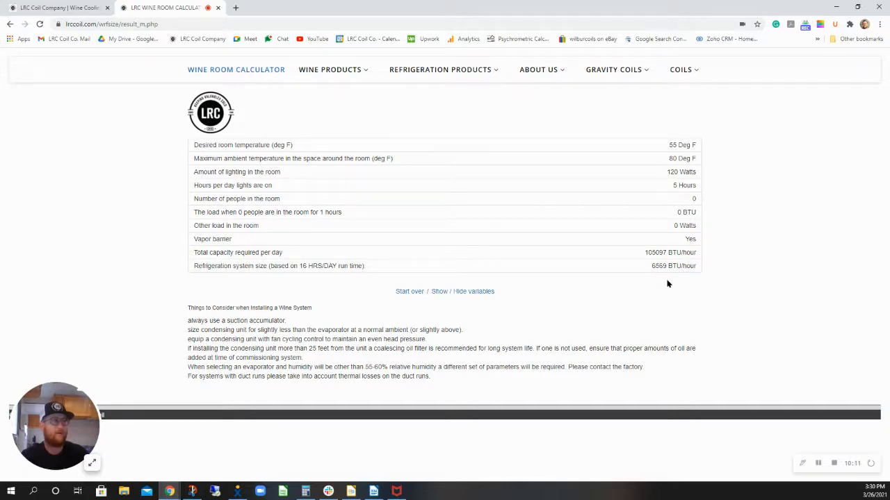
pyautogui.moveTo(662, 288)
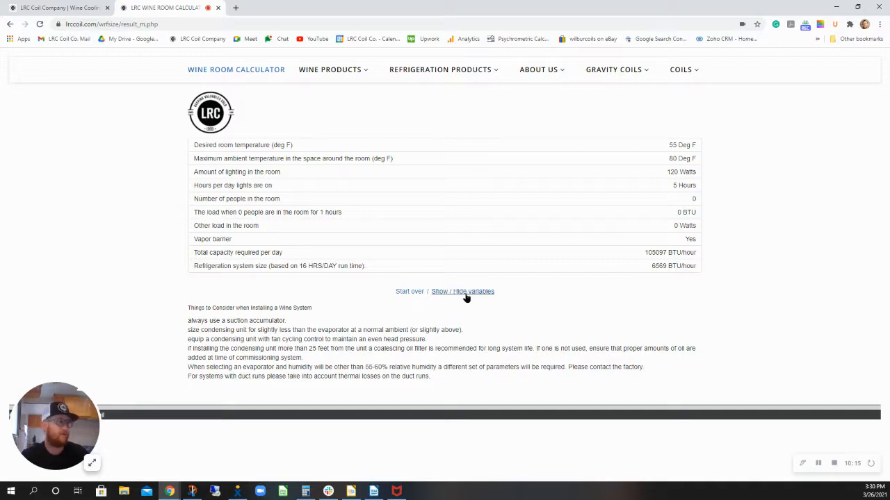
# Reveal the input variables, review the per-wall details and load totals, then go to the Gmail inbox
pyautogui.click(475, 292)
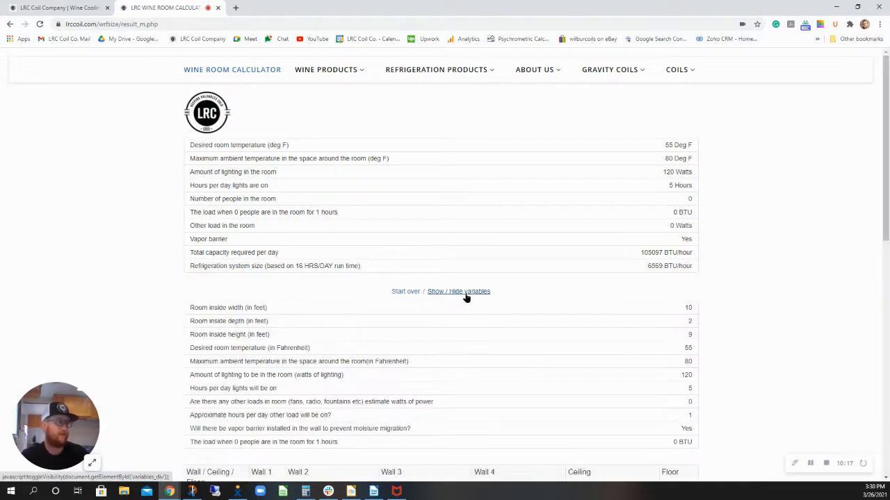
pyautogui.scroll(-3)
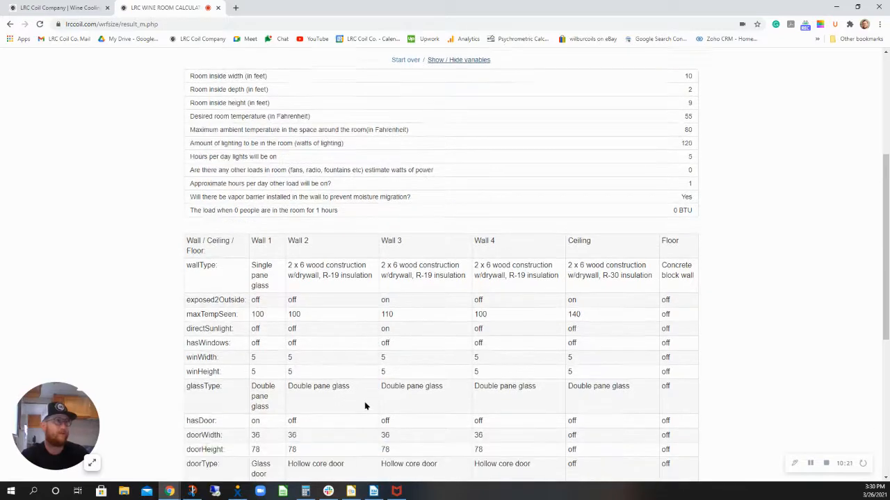
pyautogui.scroll(-3)
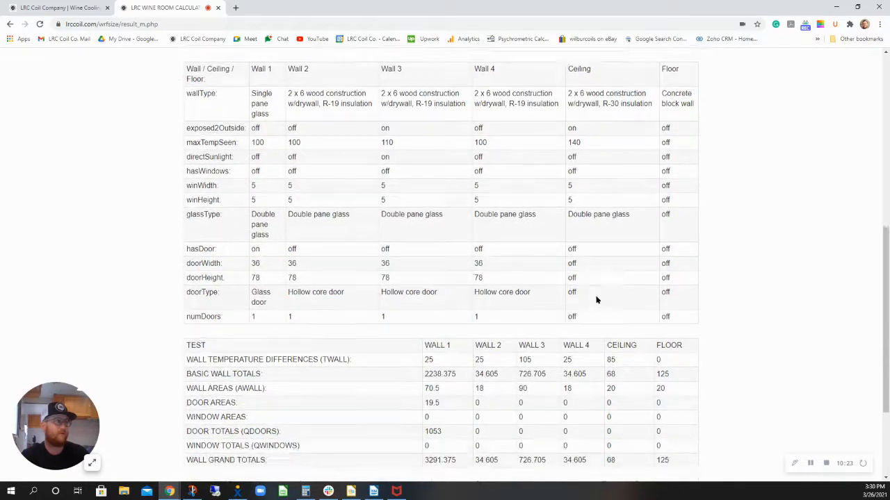
pyautogui.scroll(-3)
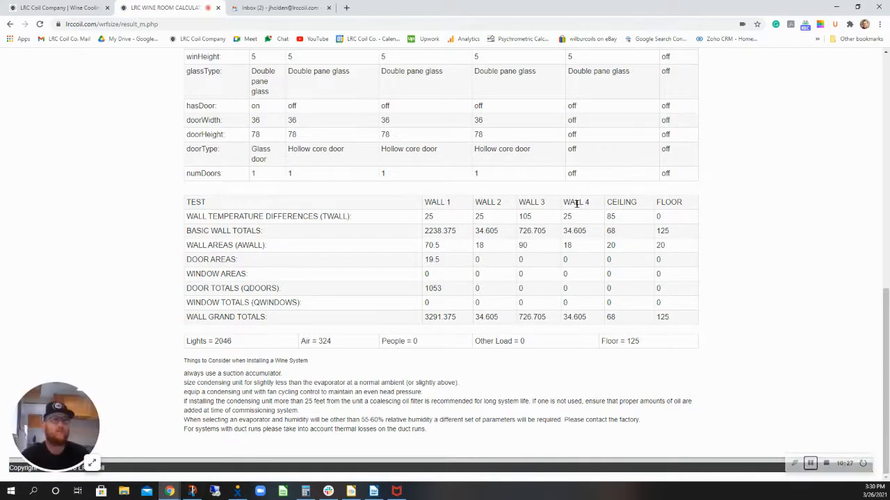
pyautogui.click(278, 8)
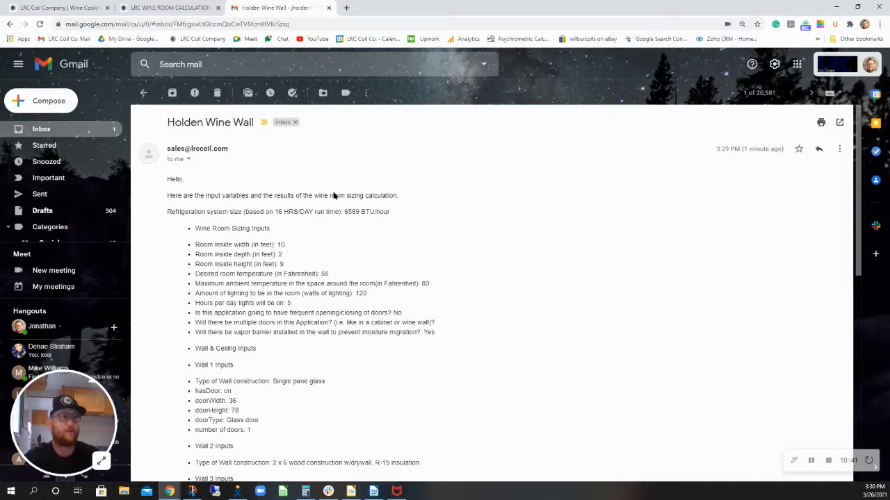
pyautogui.moveTo(397, 242)
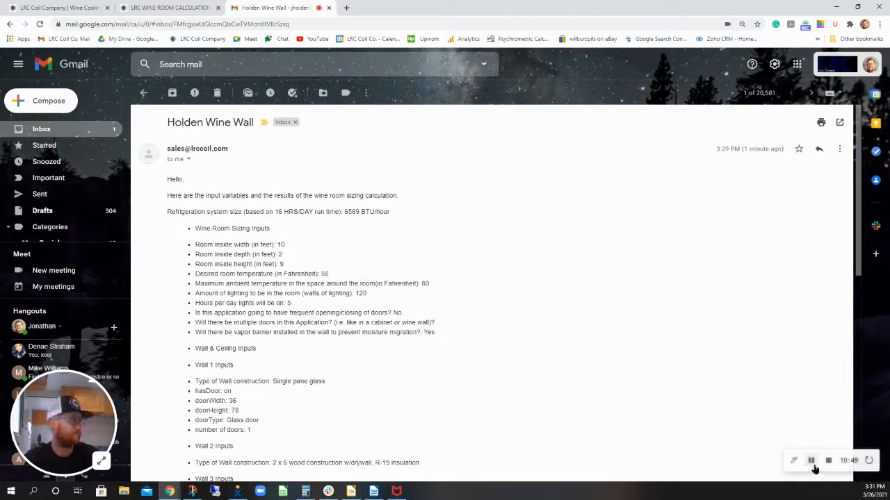
# Read the Holden Wine Wall results email and return to the LRC Coil home page
pyautogui.click(58, 8)
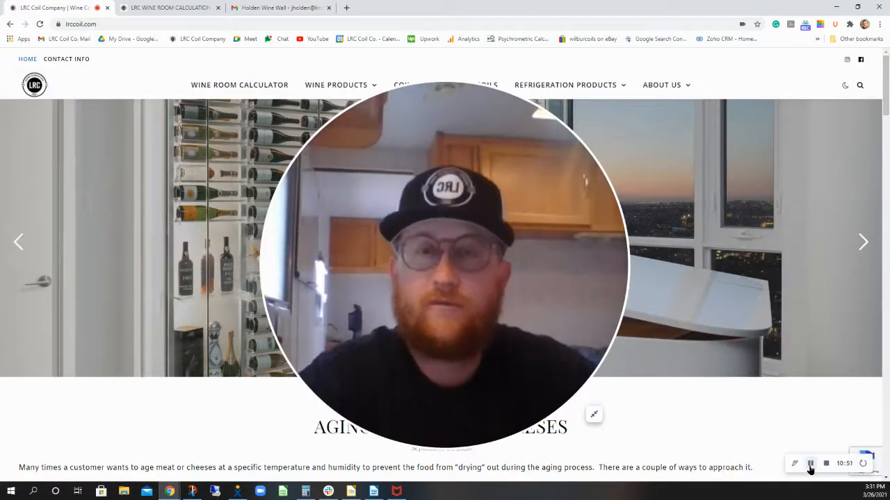